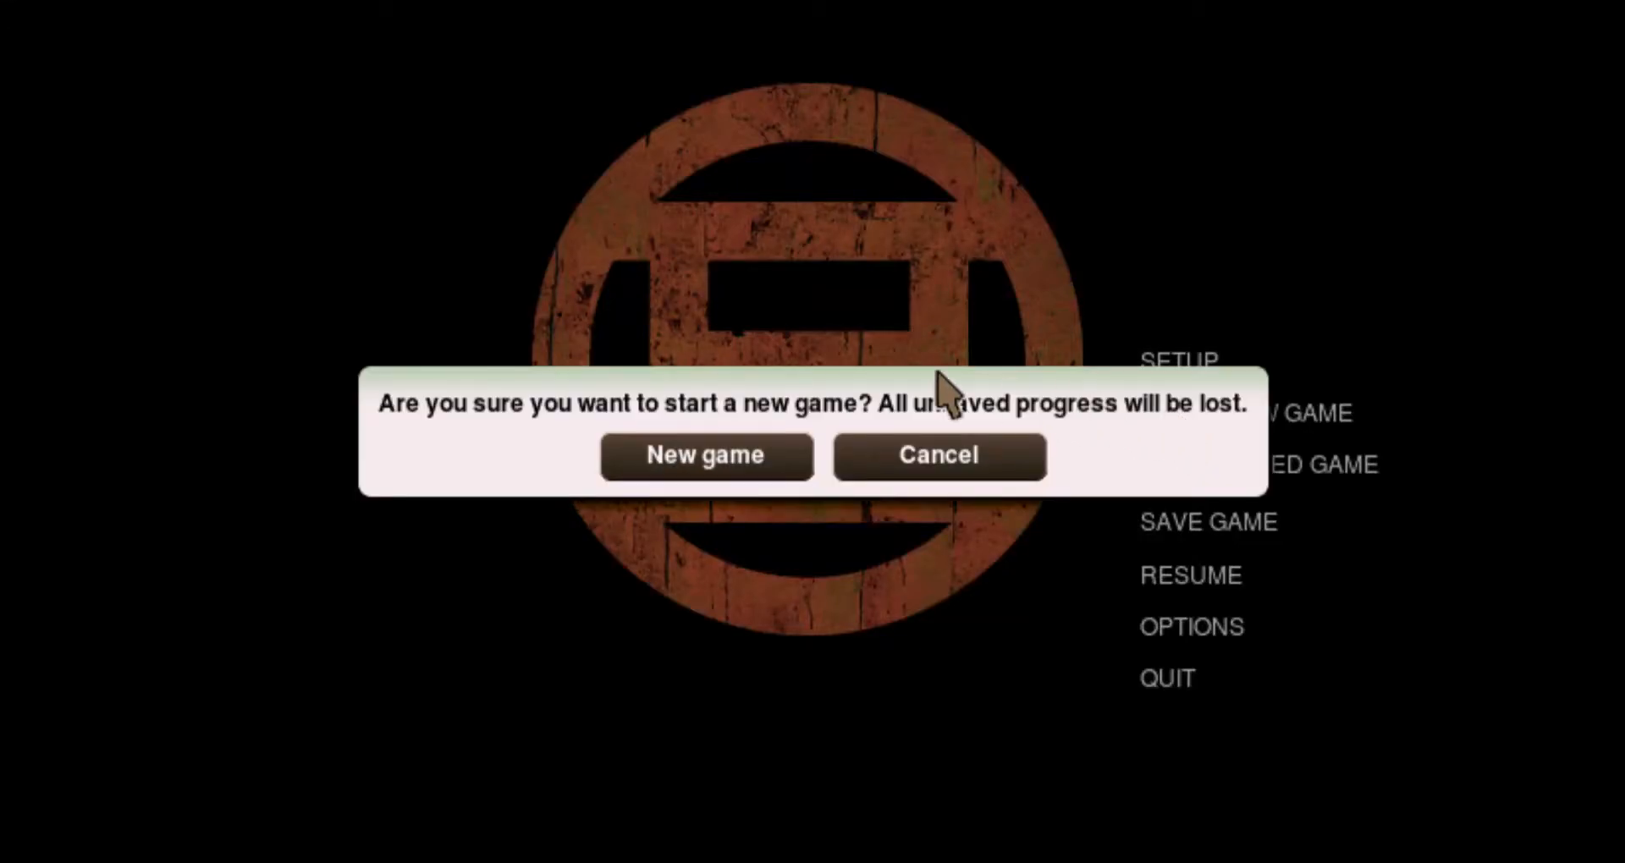
mouse_move(810, 487)
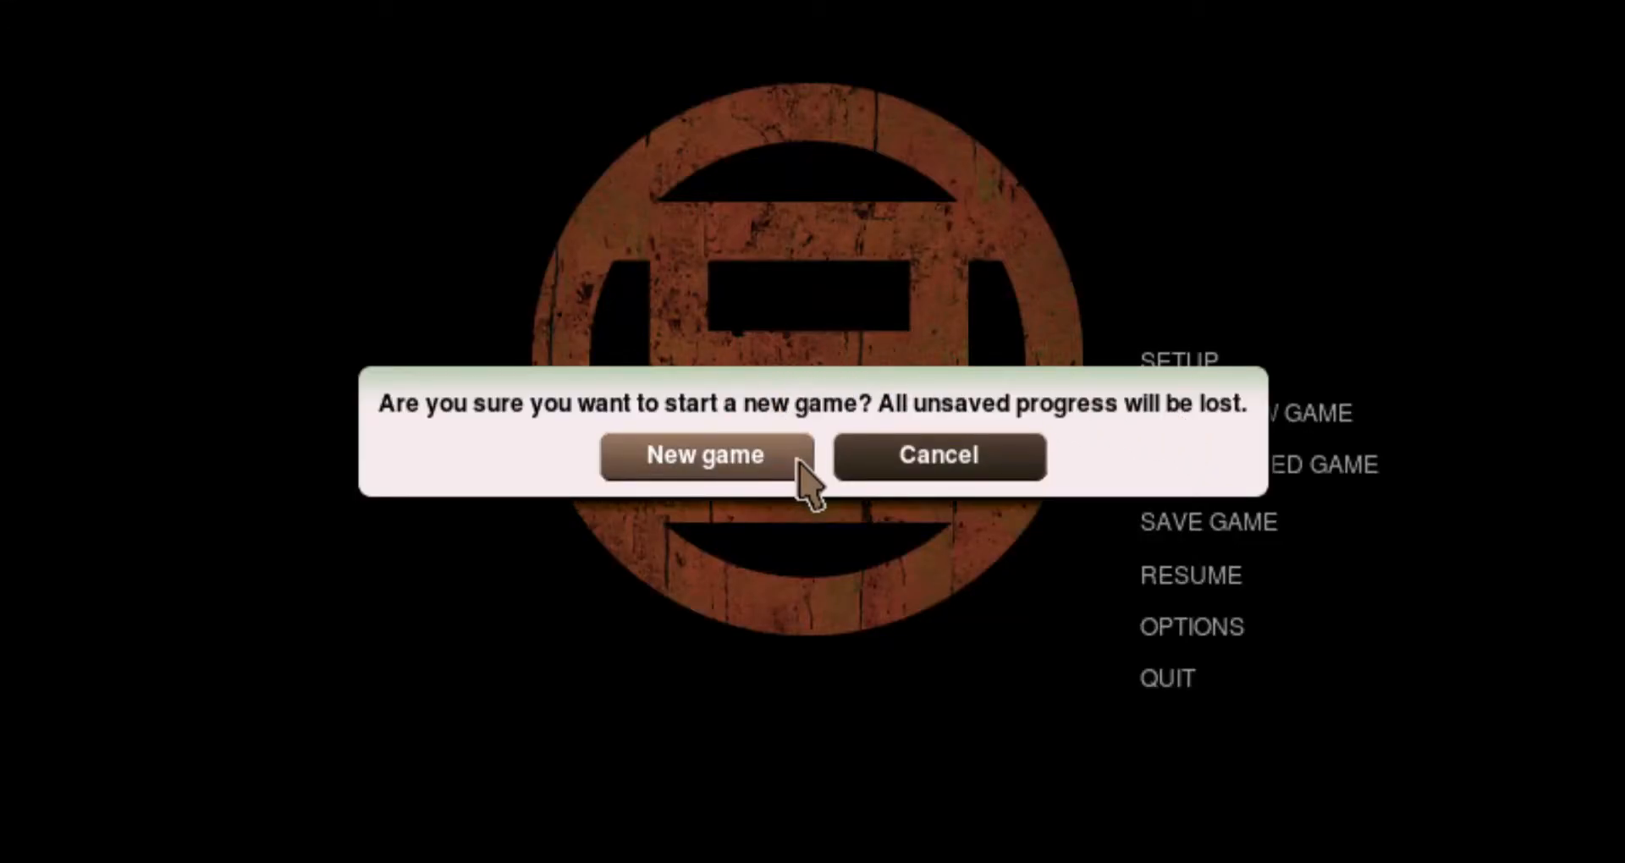
Confirm a new game, discarding progress, opening beside the brass pipe valve
left_click(706, 456)
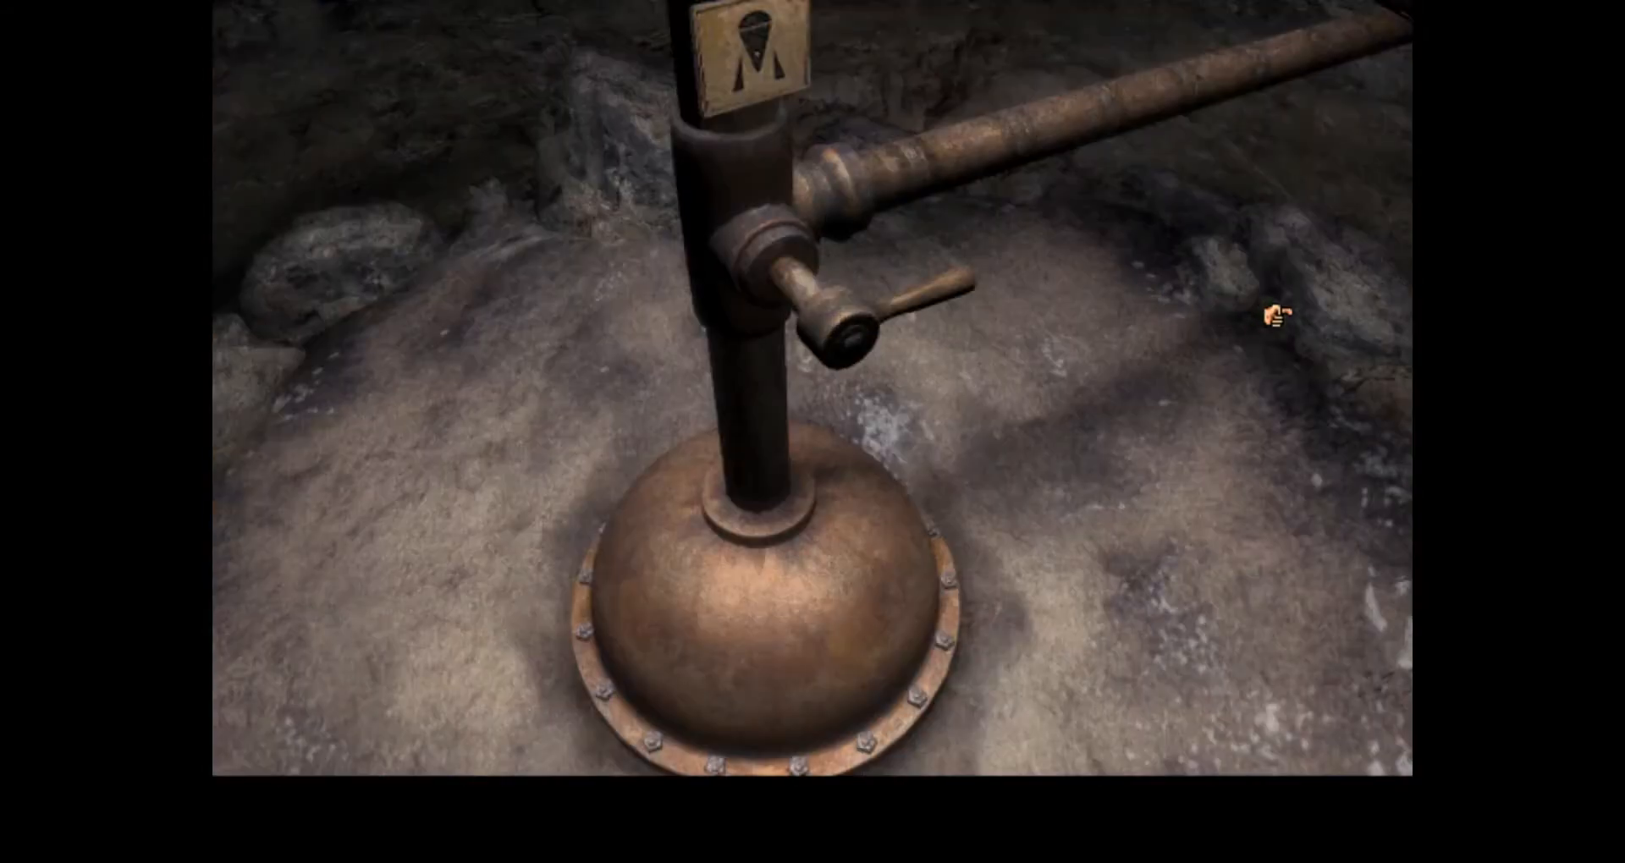
Walk through the temple doorway, clifftop, lit passage and cage tunnel to the forest totem
left_click(894, 544)
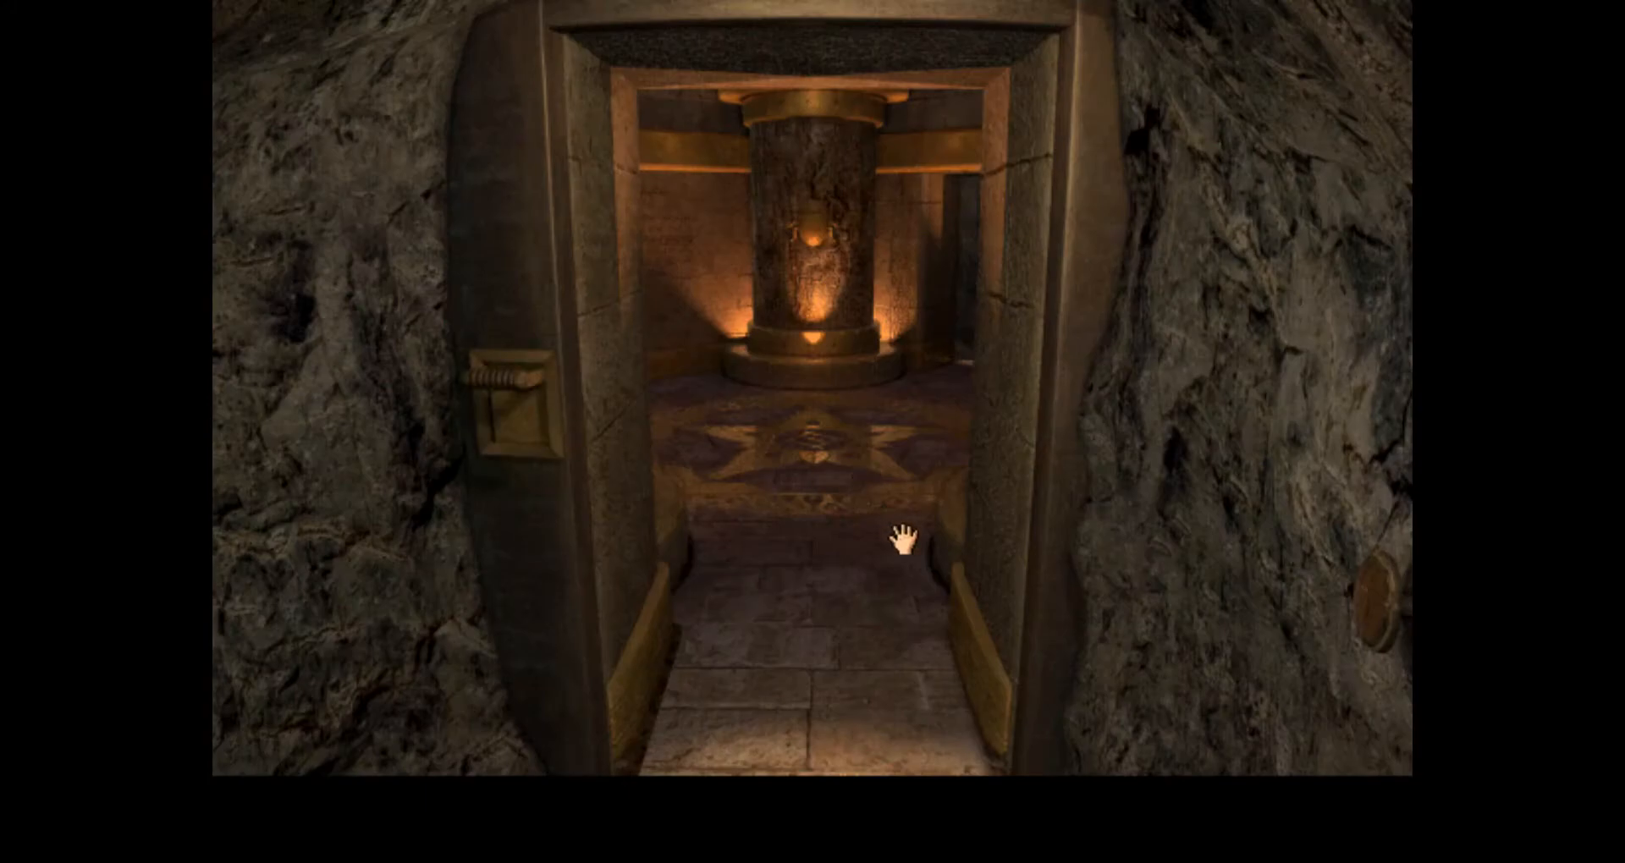
mouse_move(793, 408)
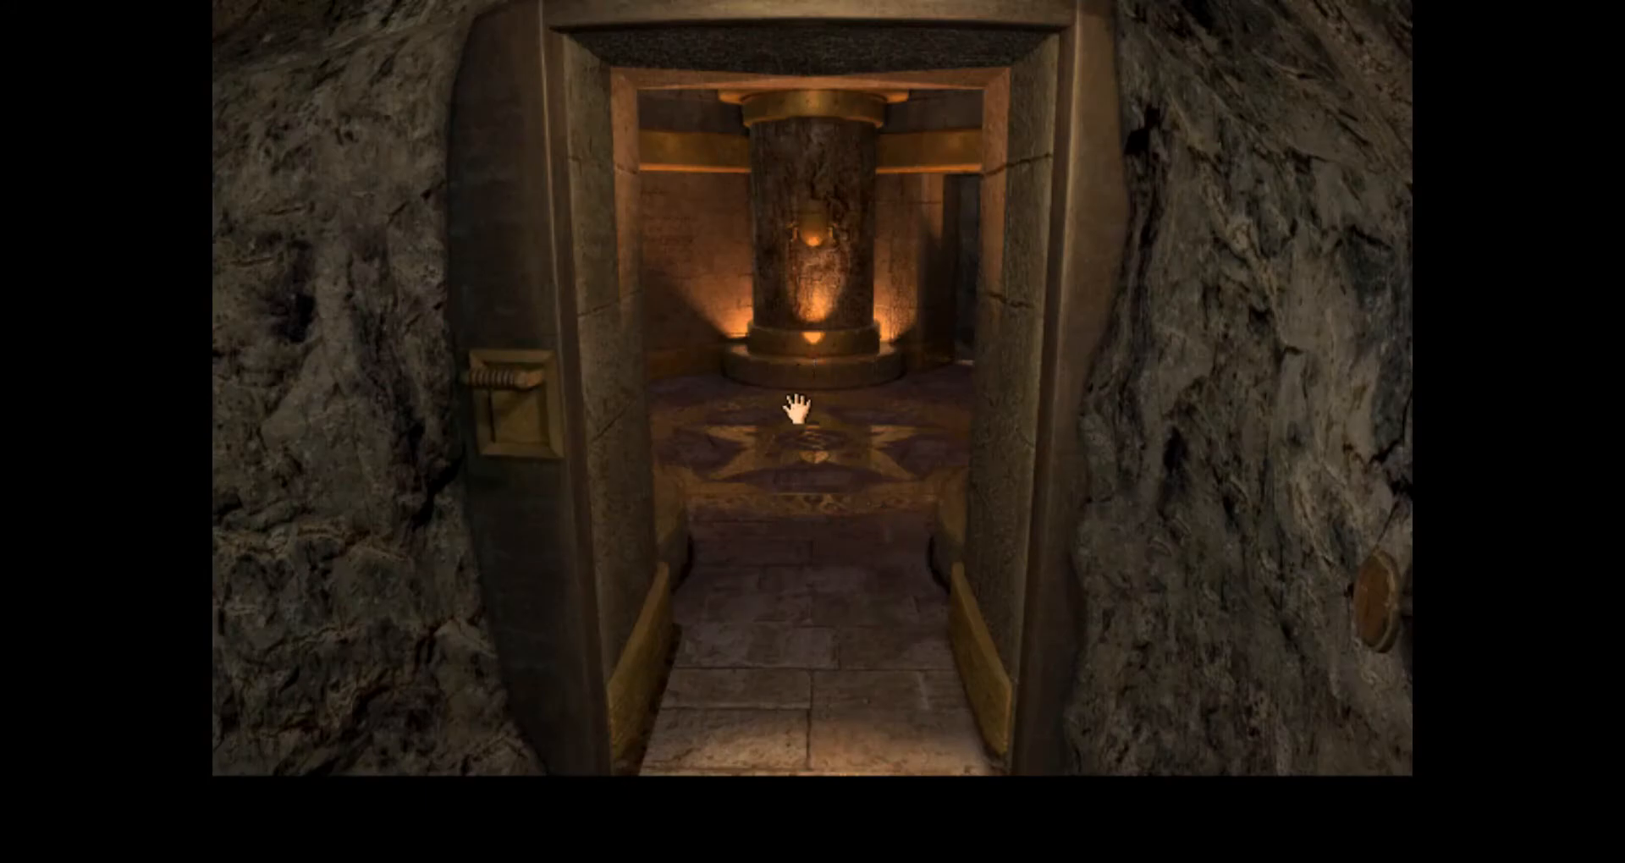
mouse_move(918, 423)
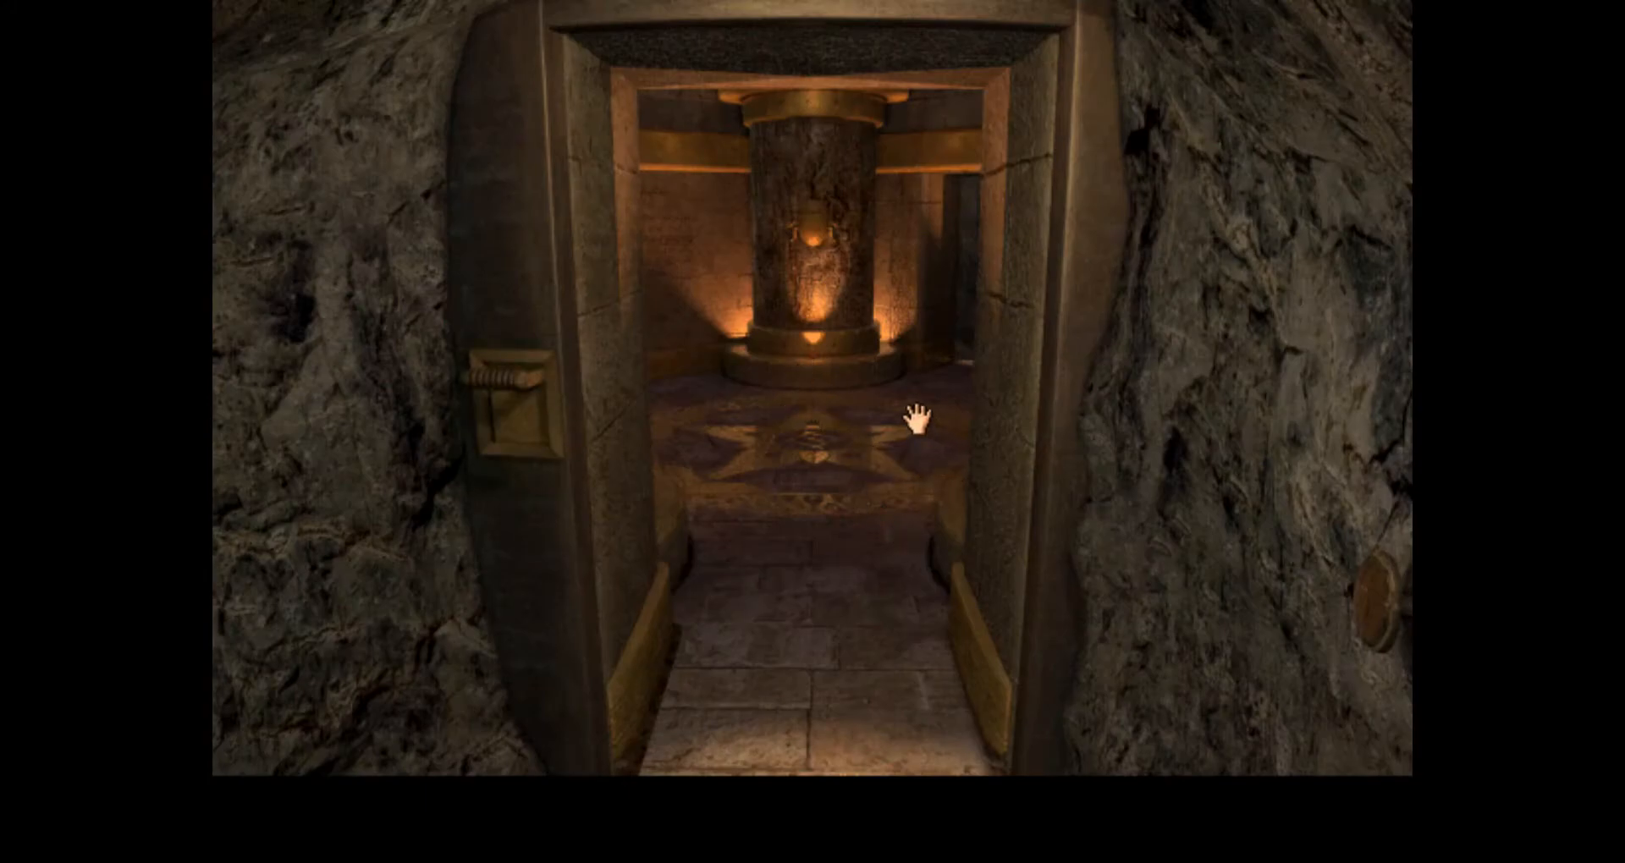
left_click(916, 423)
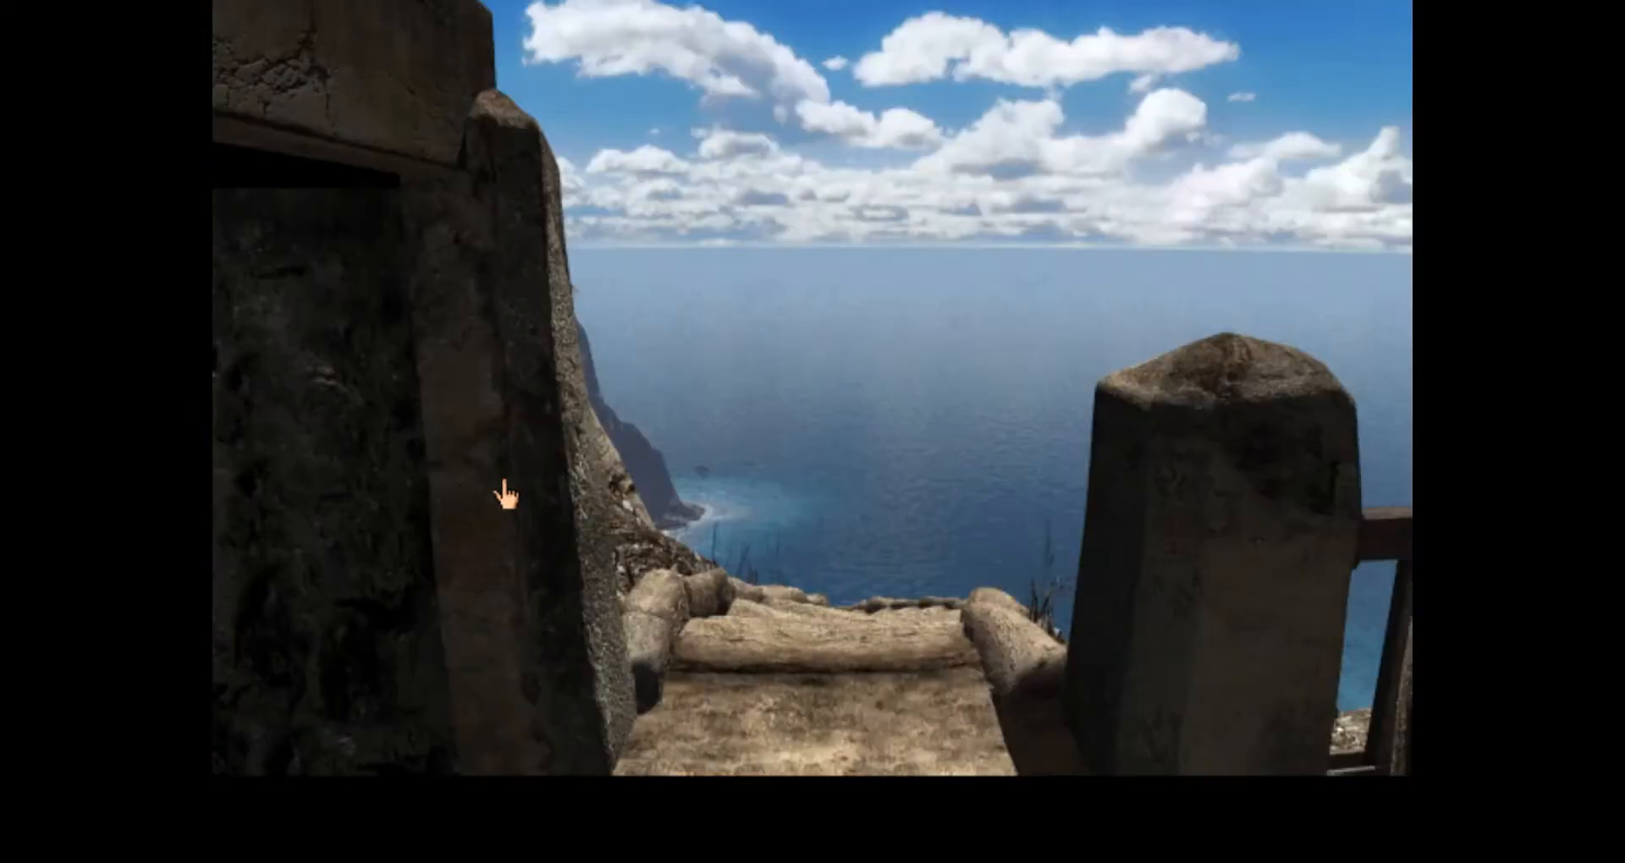
left_click(504, 496)
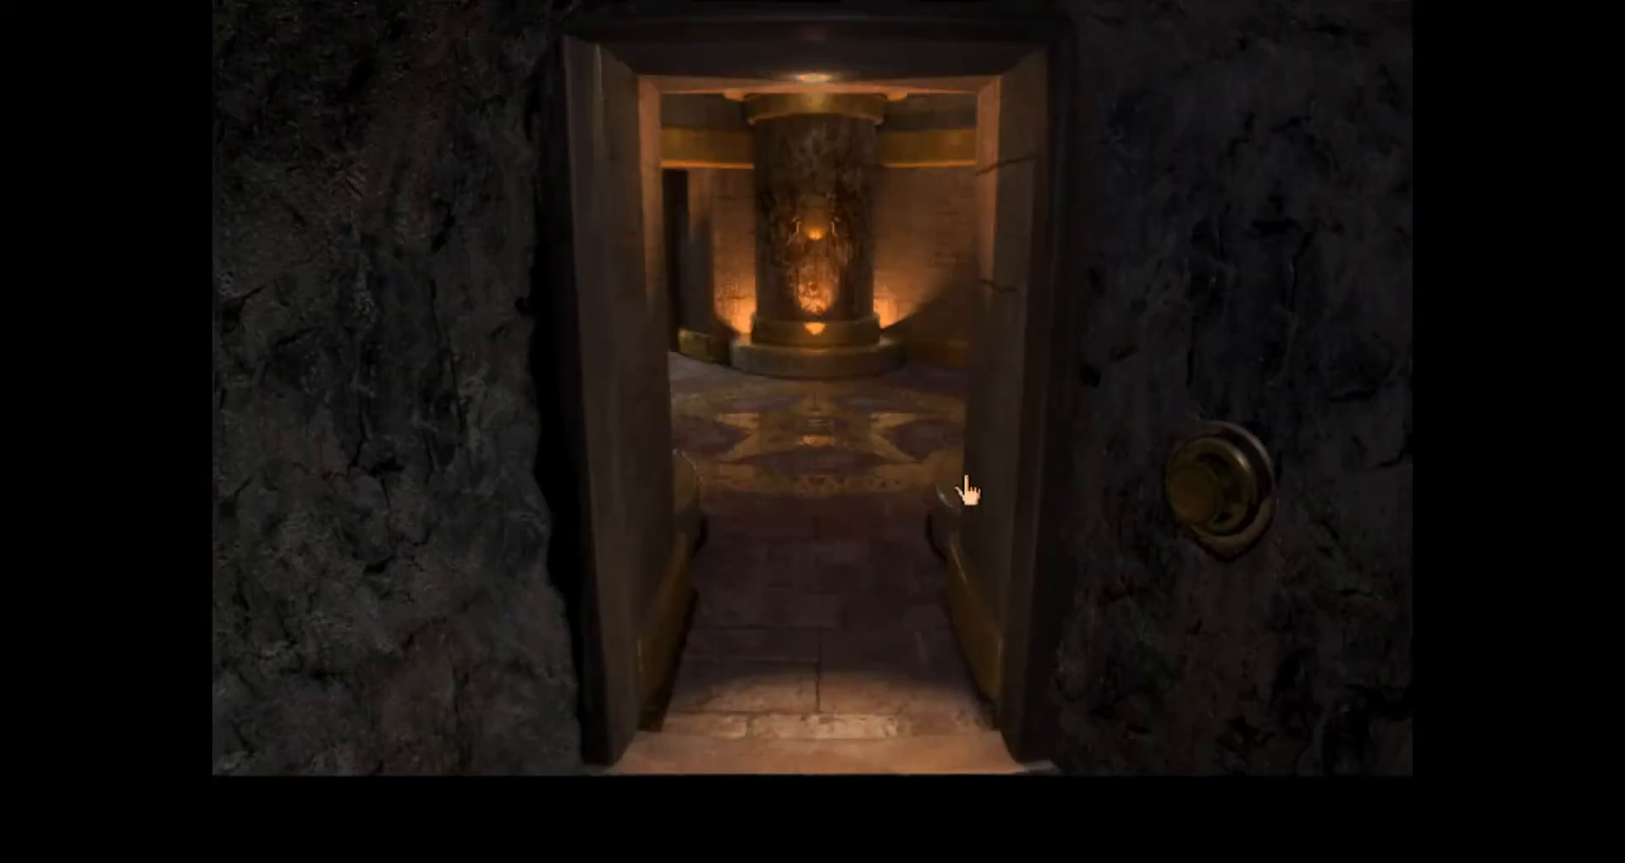
left_click(964, 487)
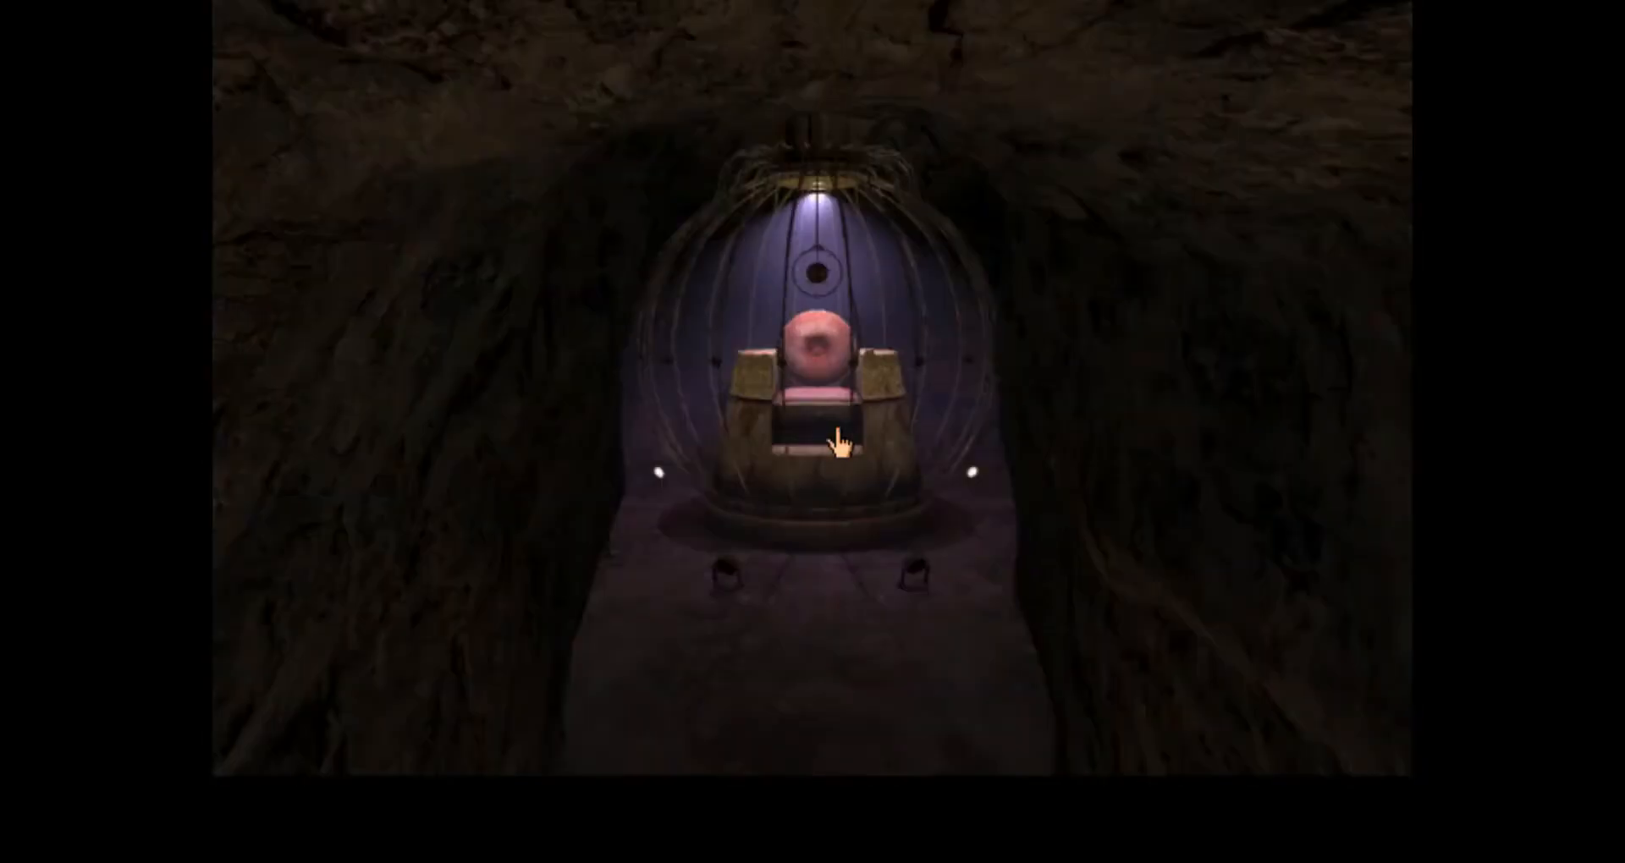
left_click(843, 444)
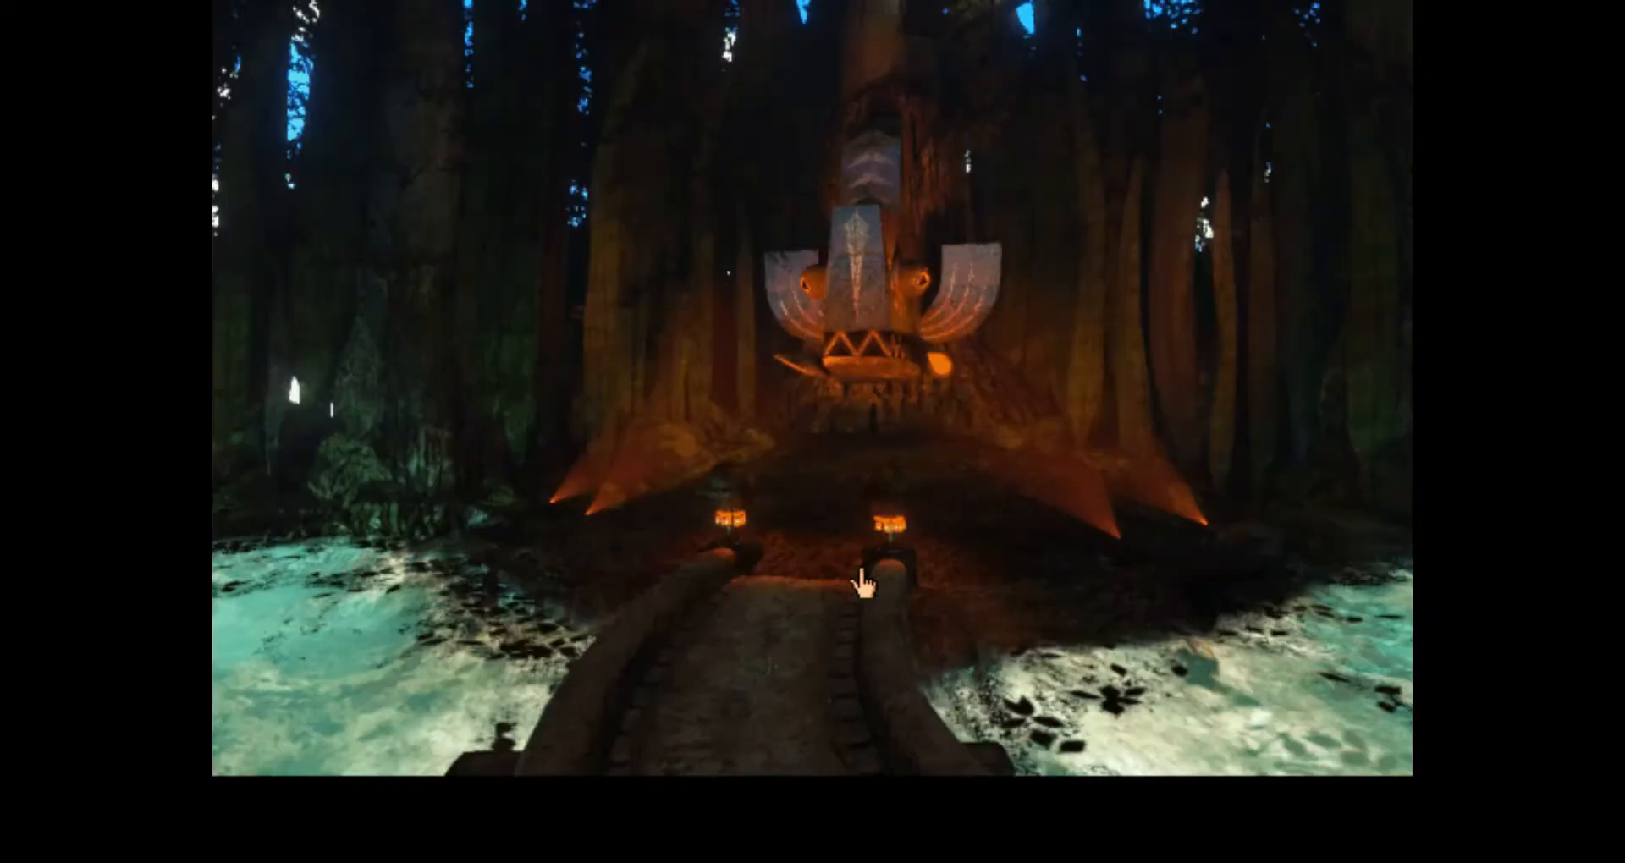
Walk the wooden tunnel and forest walkway, then cross the rope bridge toward the giant tree
left_click(862, 581)
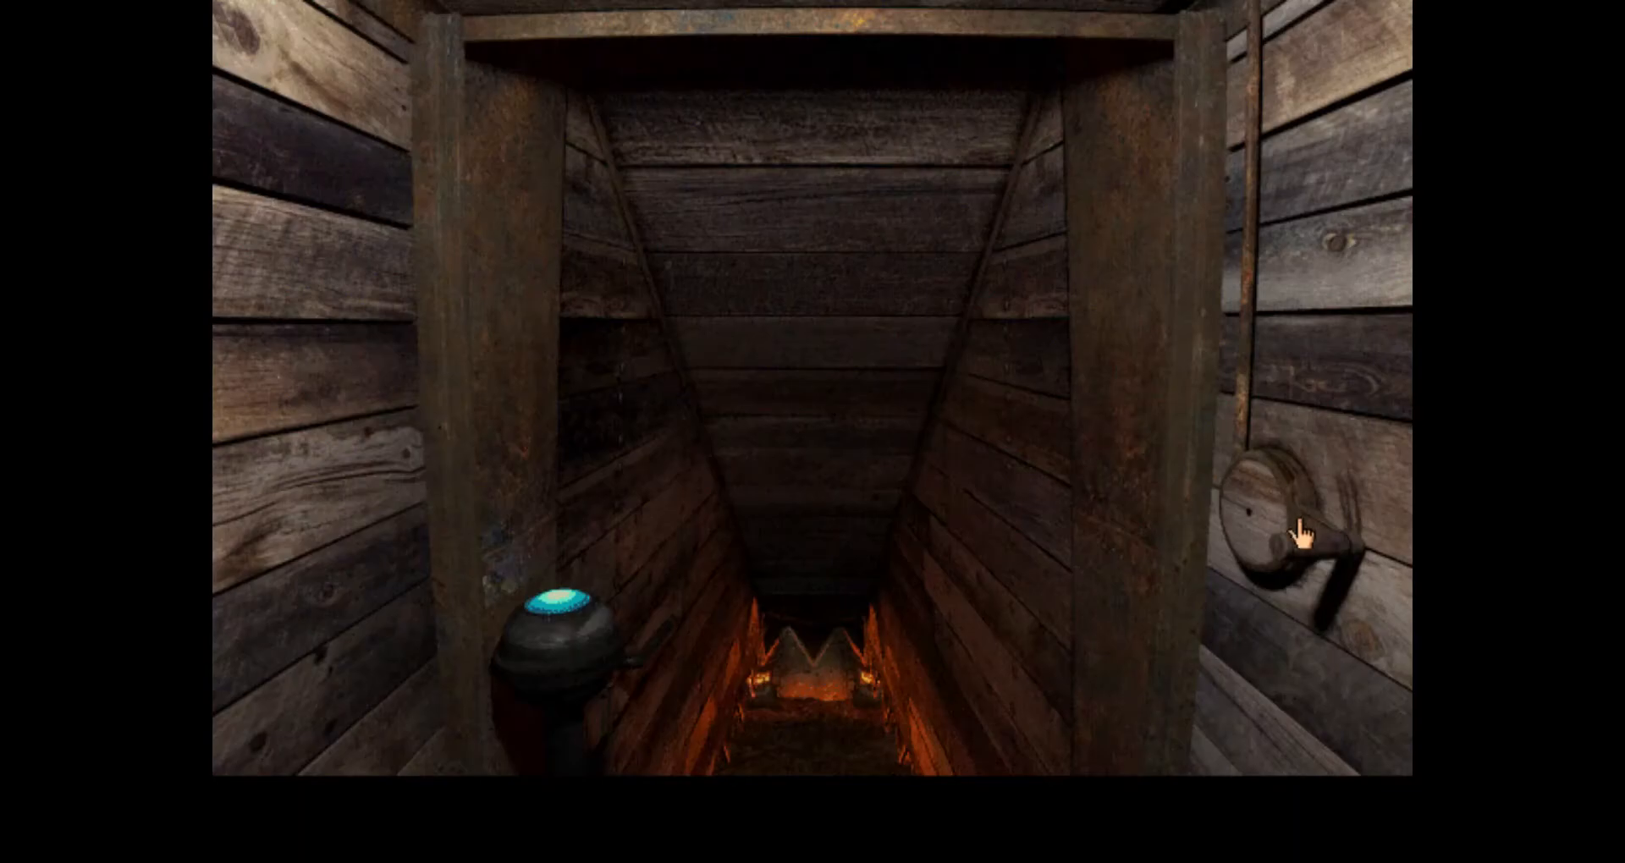
left_click(1300, 533)
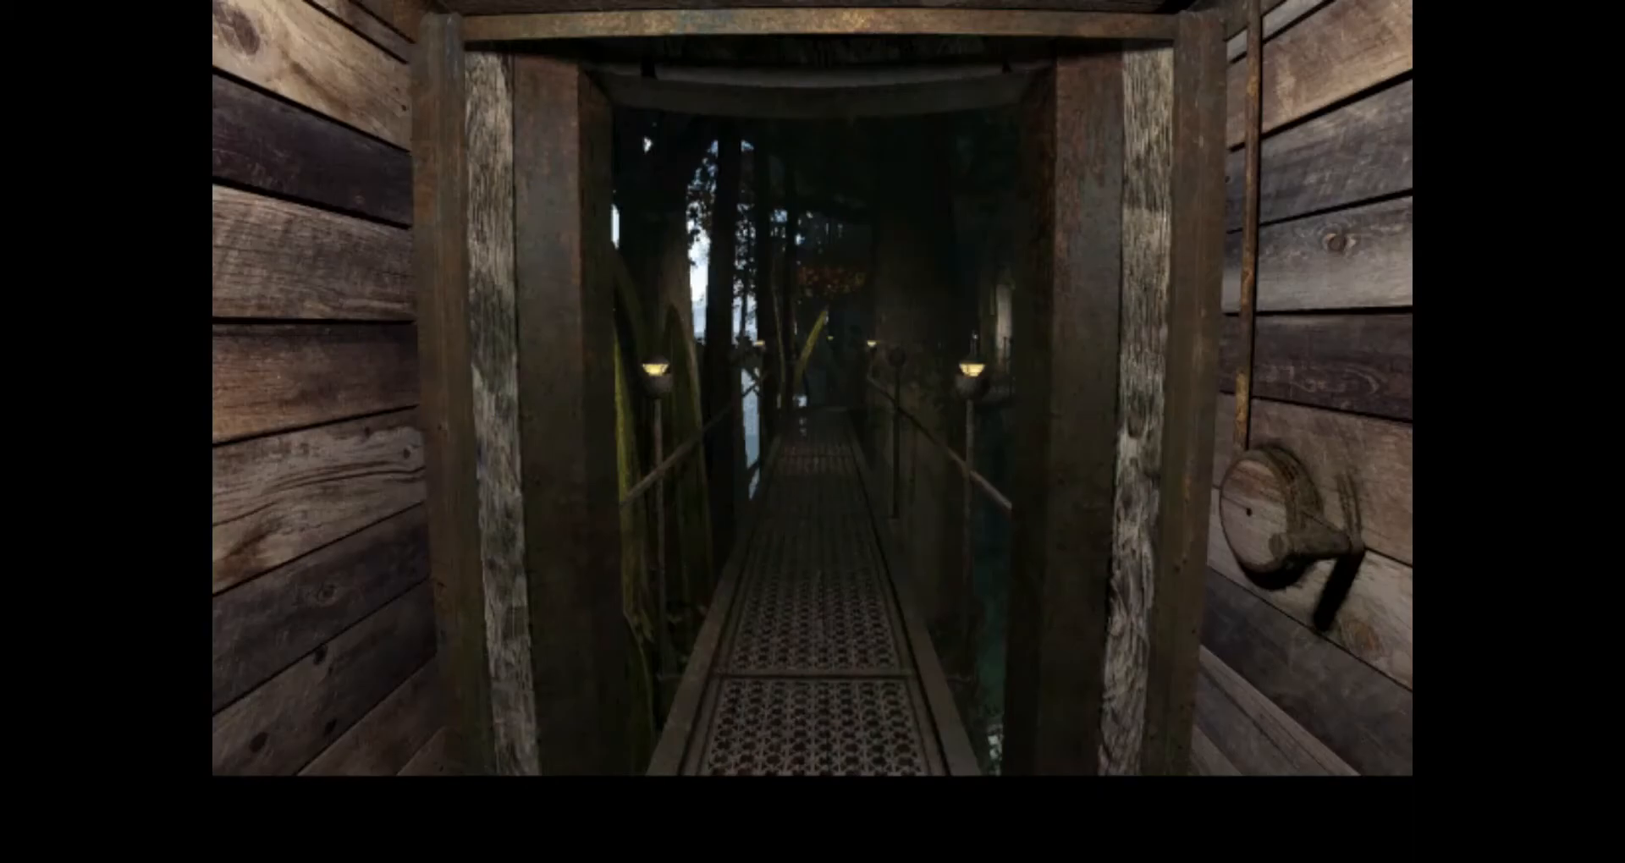
mouse_move(813, 432)
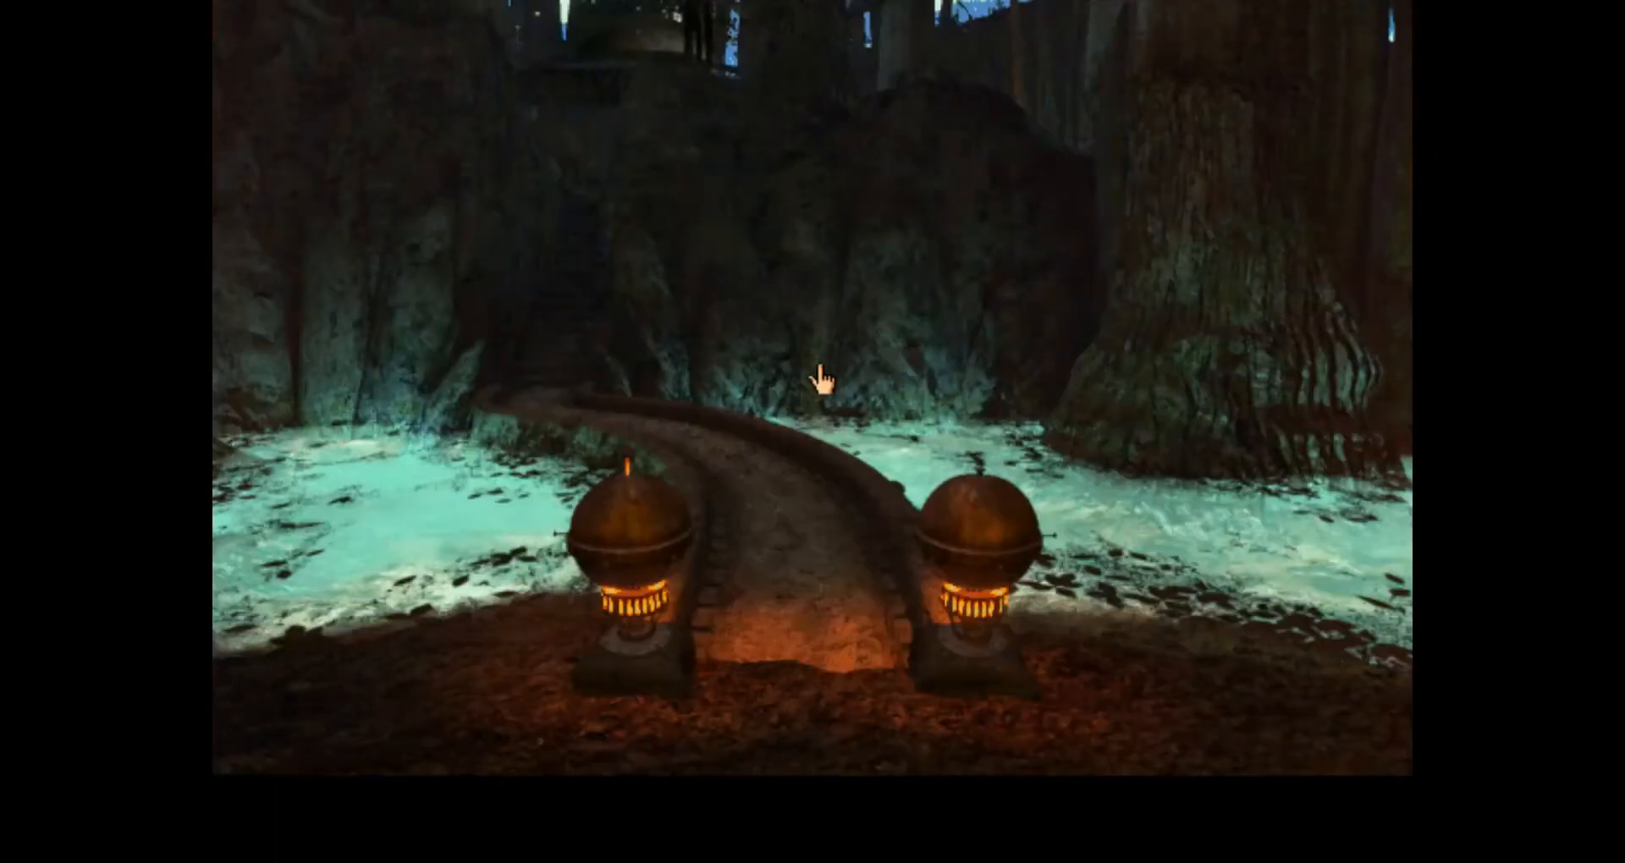
left_click(823, 381)
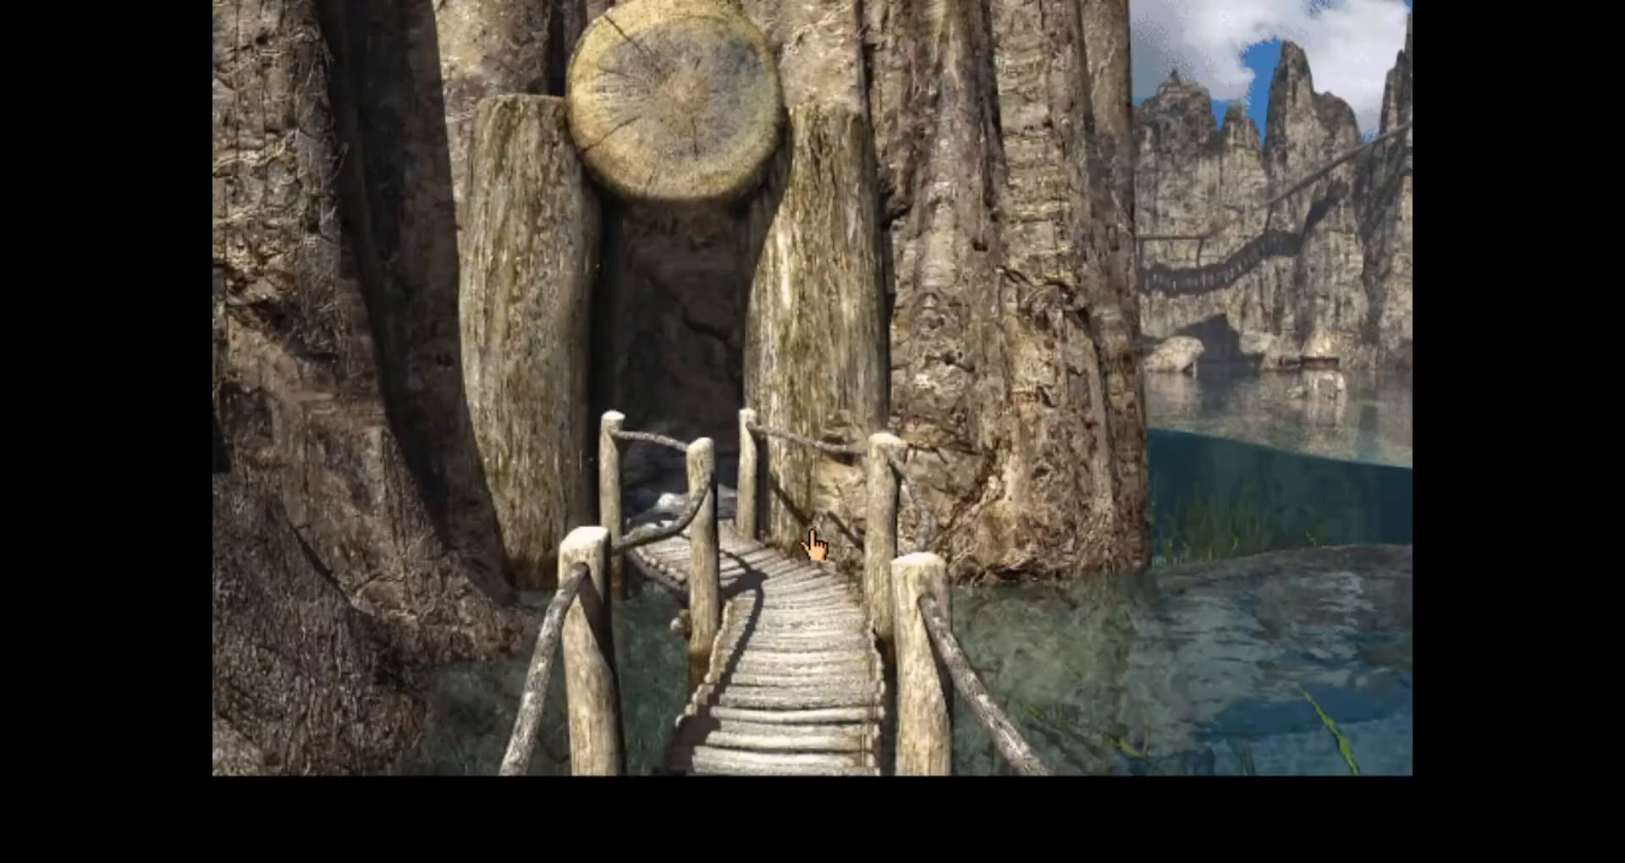
left_click(815, 543)
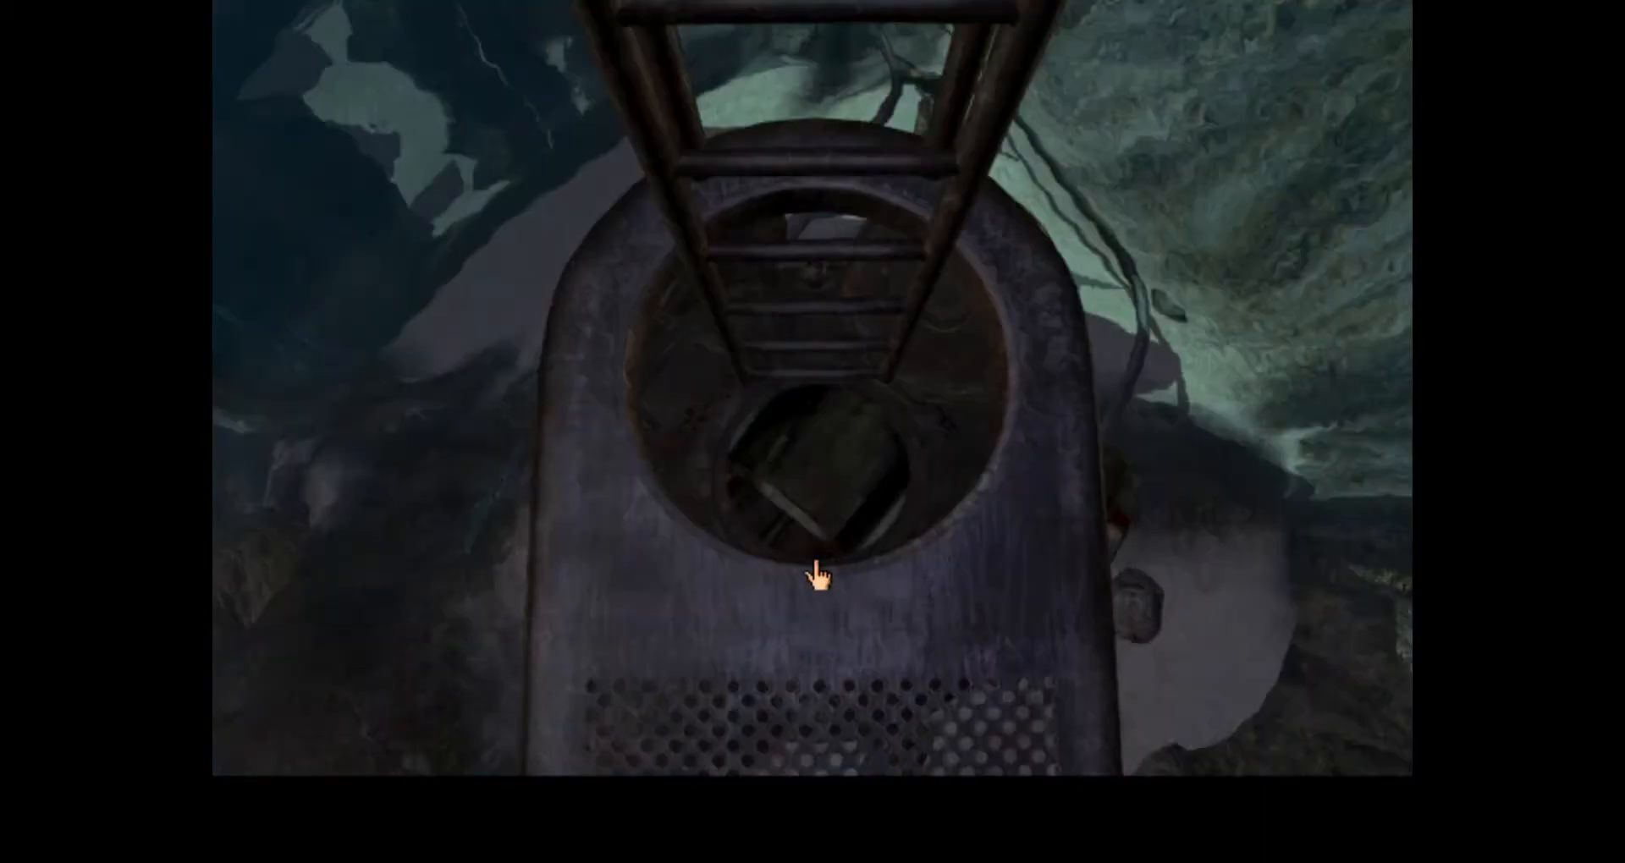
Descend through the hatch and continue past the caged platform overlooking the lake village
left_click(819, 581)
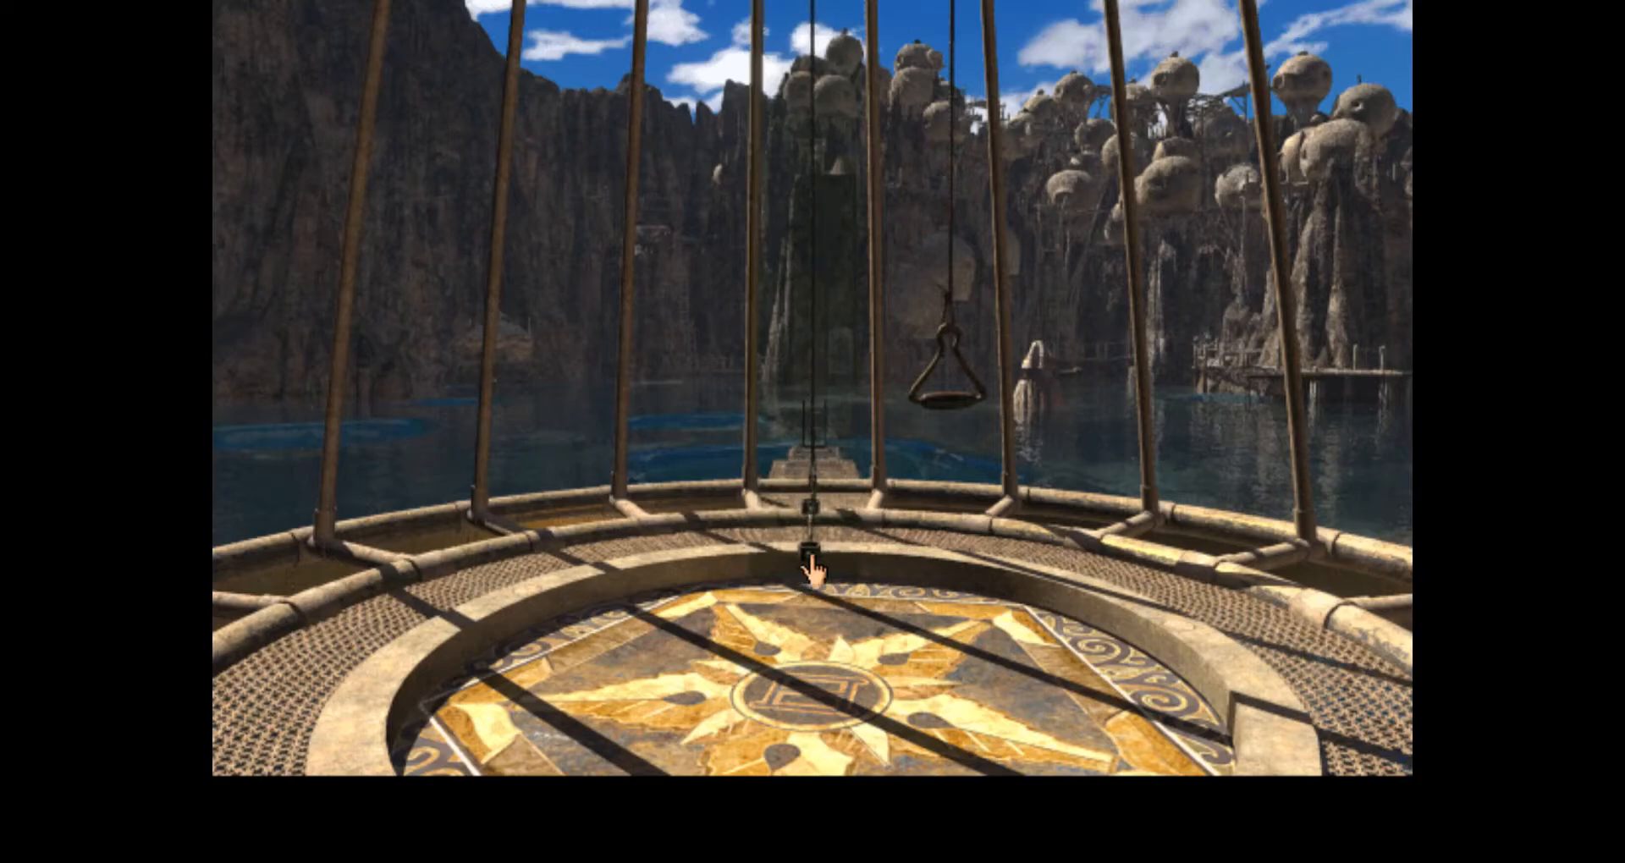
left_click(815, 566)
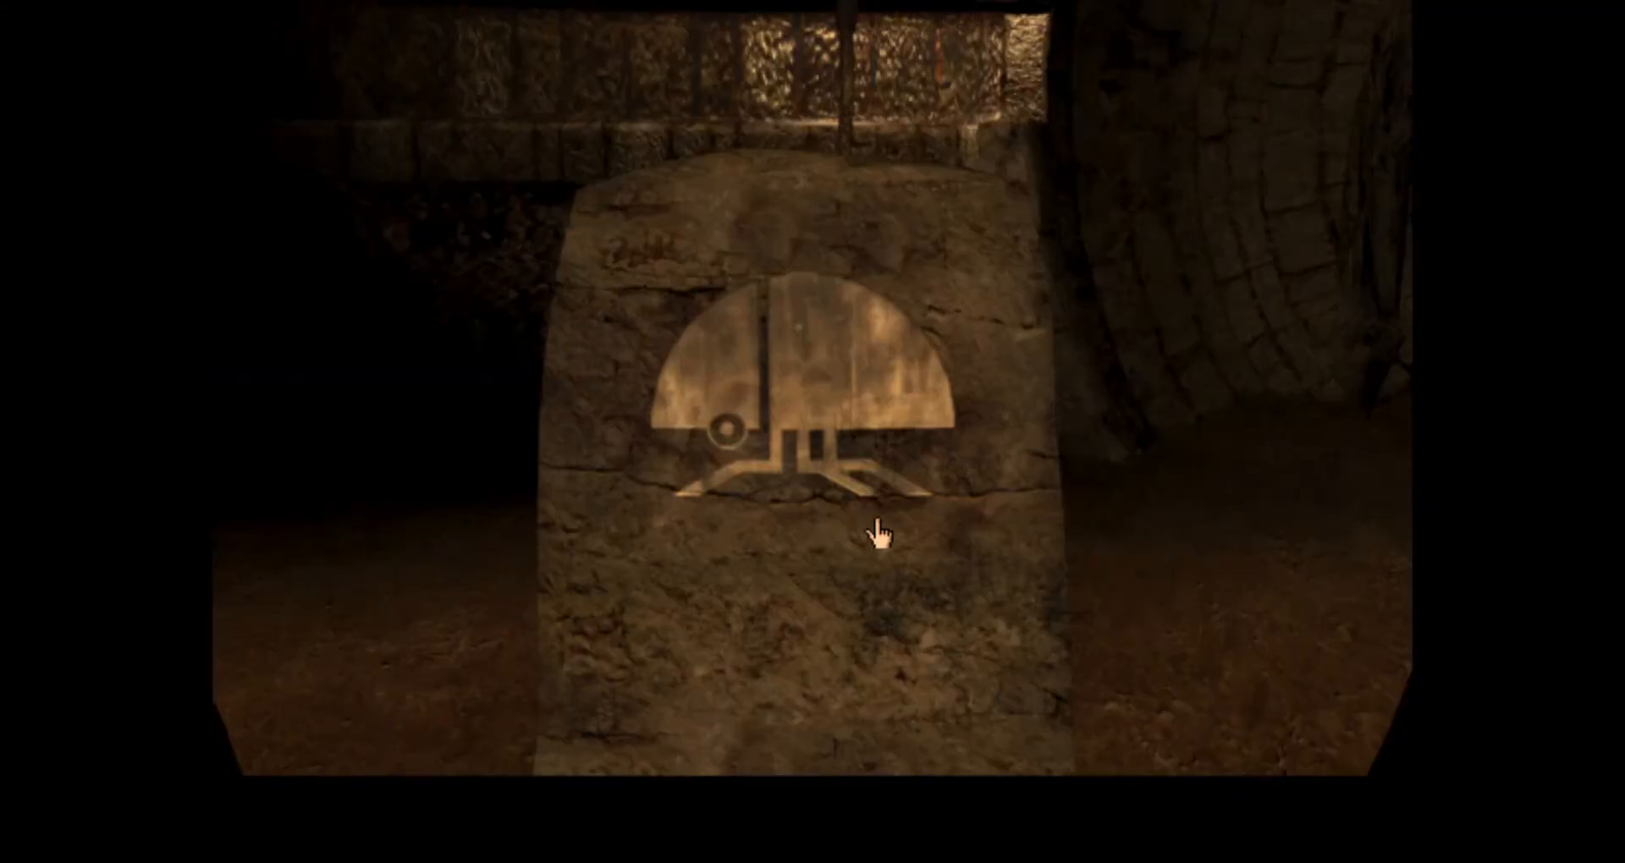
Continue past the dome-symbol stone out to the rocky shore by the pool
left_click(882, 534)
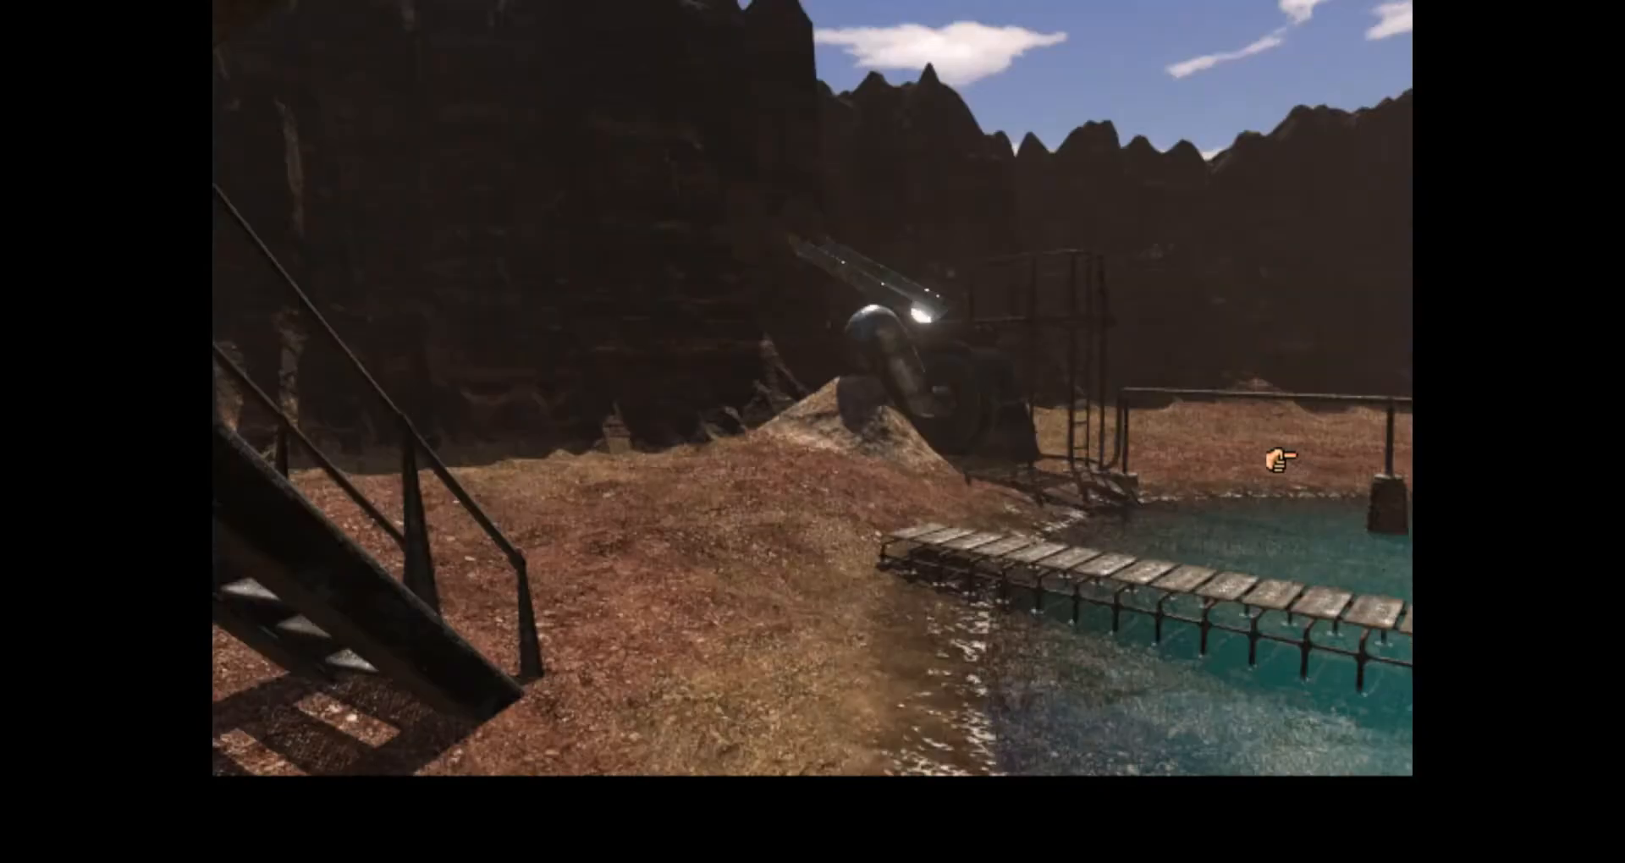
Turn toward the lake and walk out along the curved walkway by the brick tower
left_click(1280, 459)
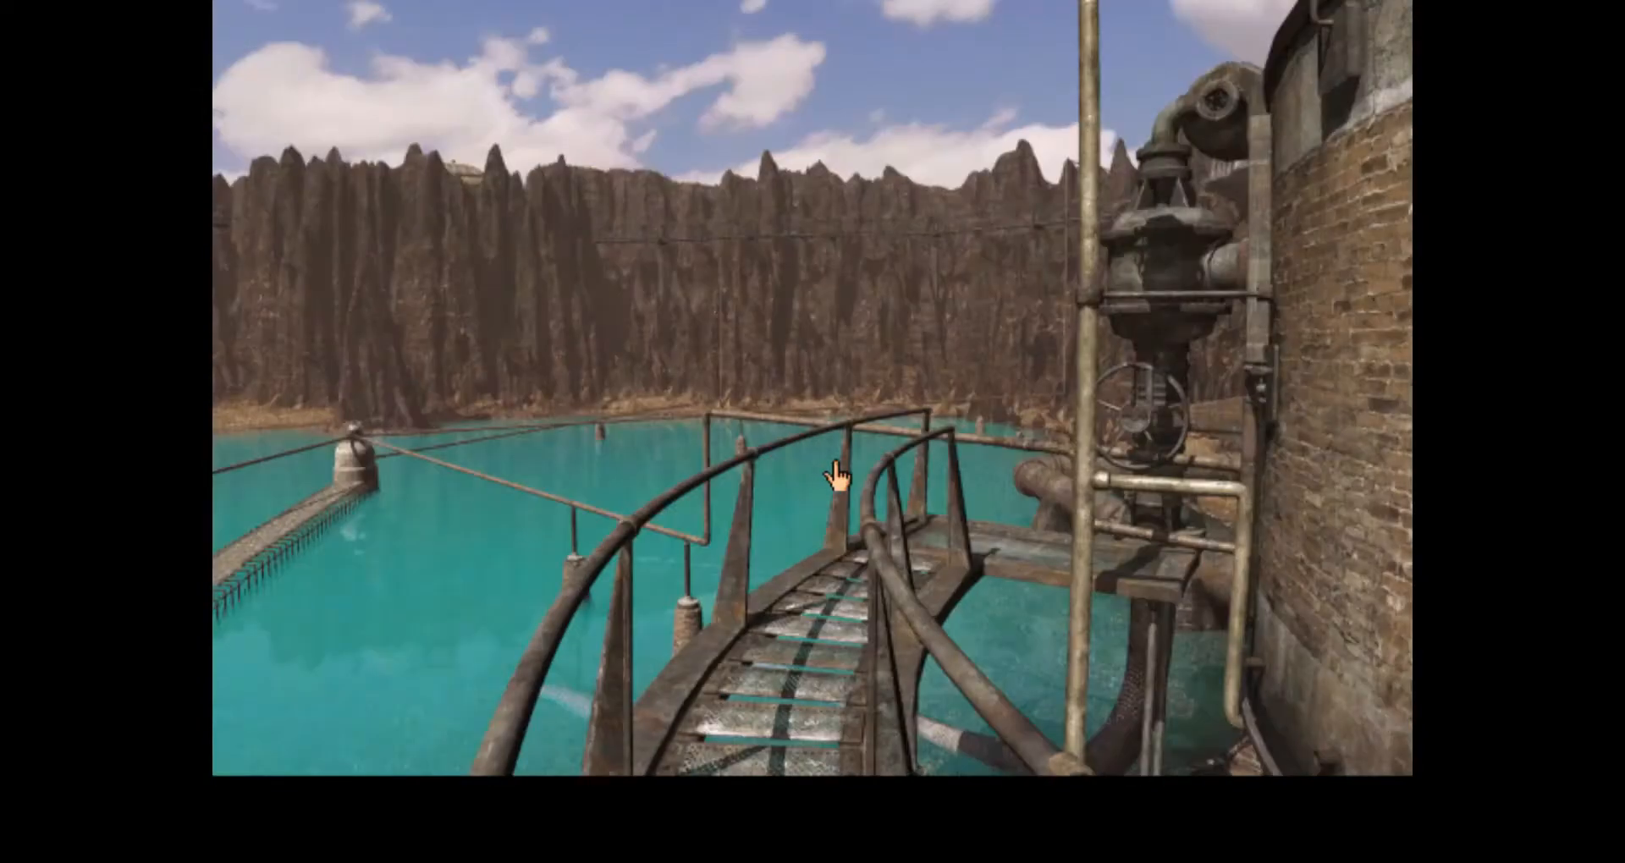
left_click(840, 479)
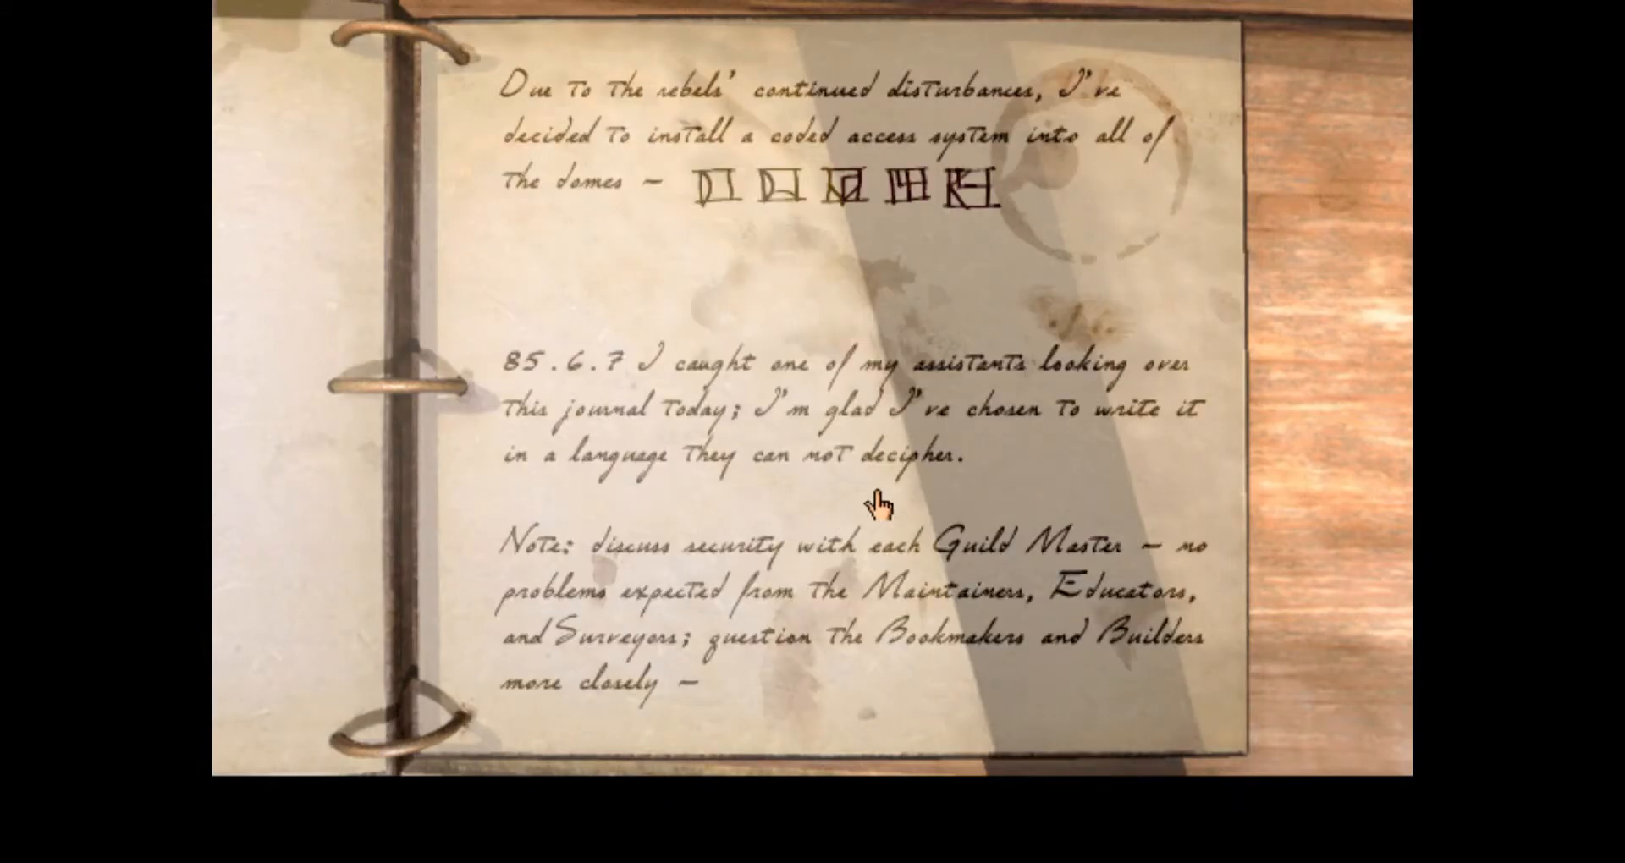
mouse_move(995, 488)
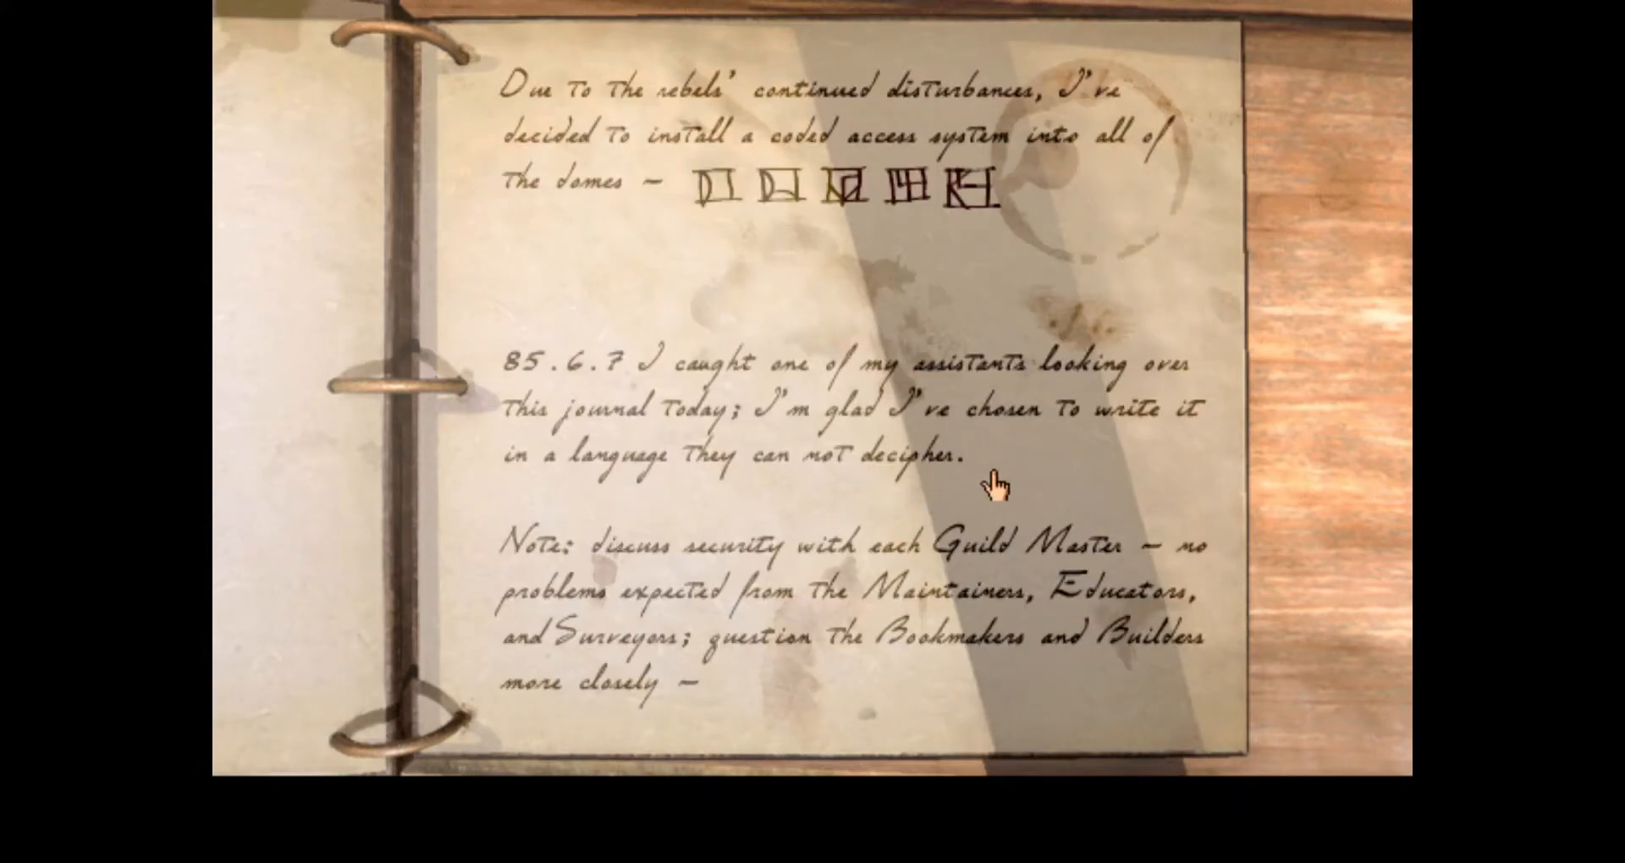
mouse_move(1137, 381)
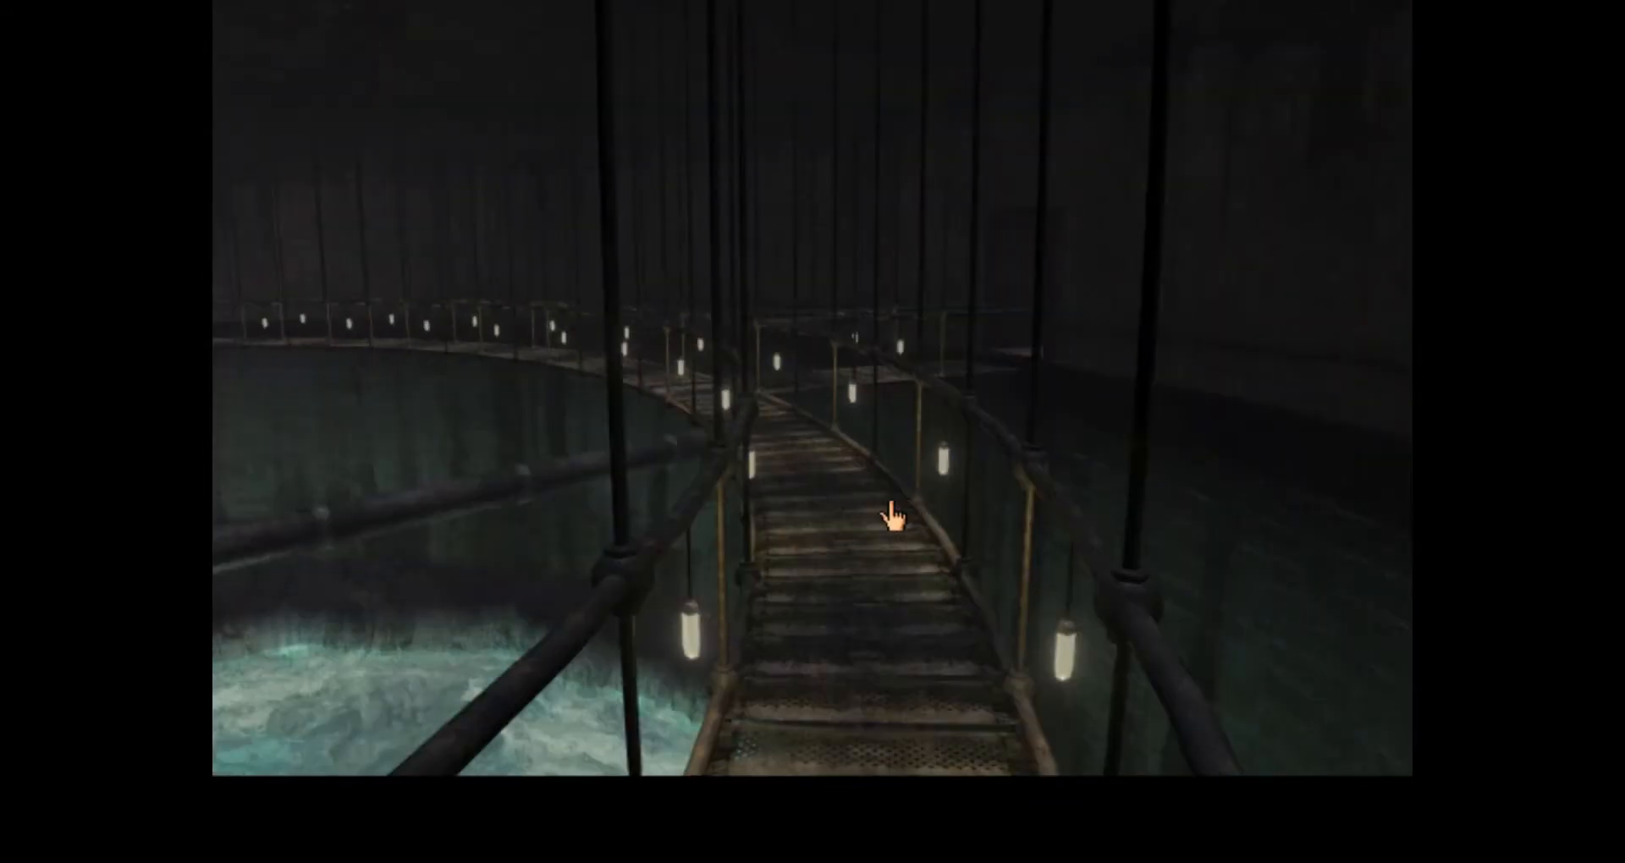
Walk forward across the lamp-lit suspended bridge inside the dark chamber
left_click(899, 515)
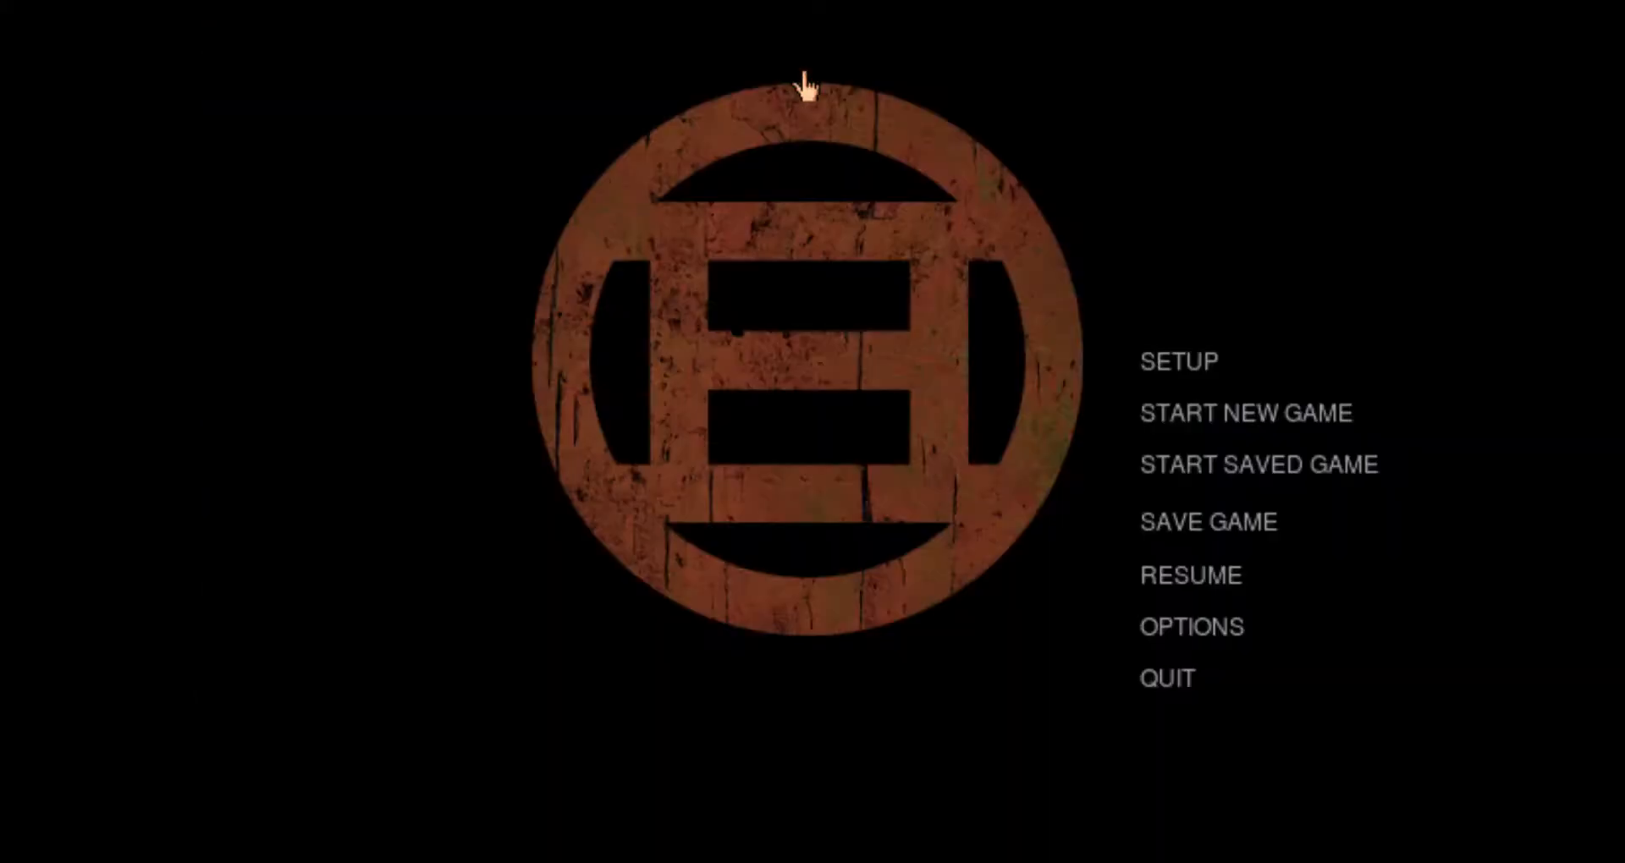
Resume play and step up to the dome's viewing lens and slider strip
left_click(1188, 576)
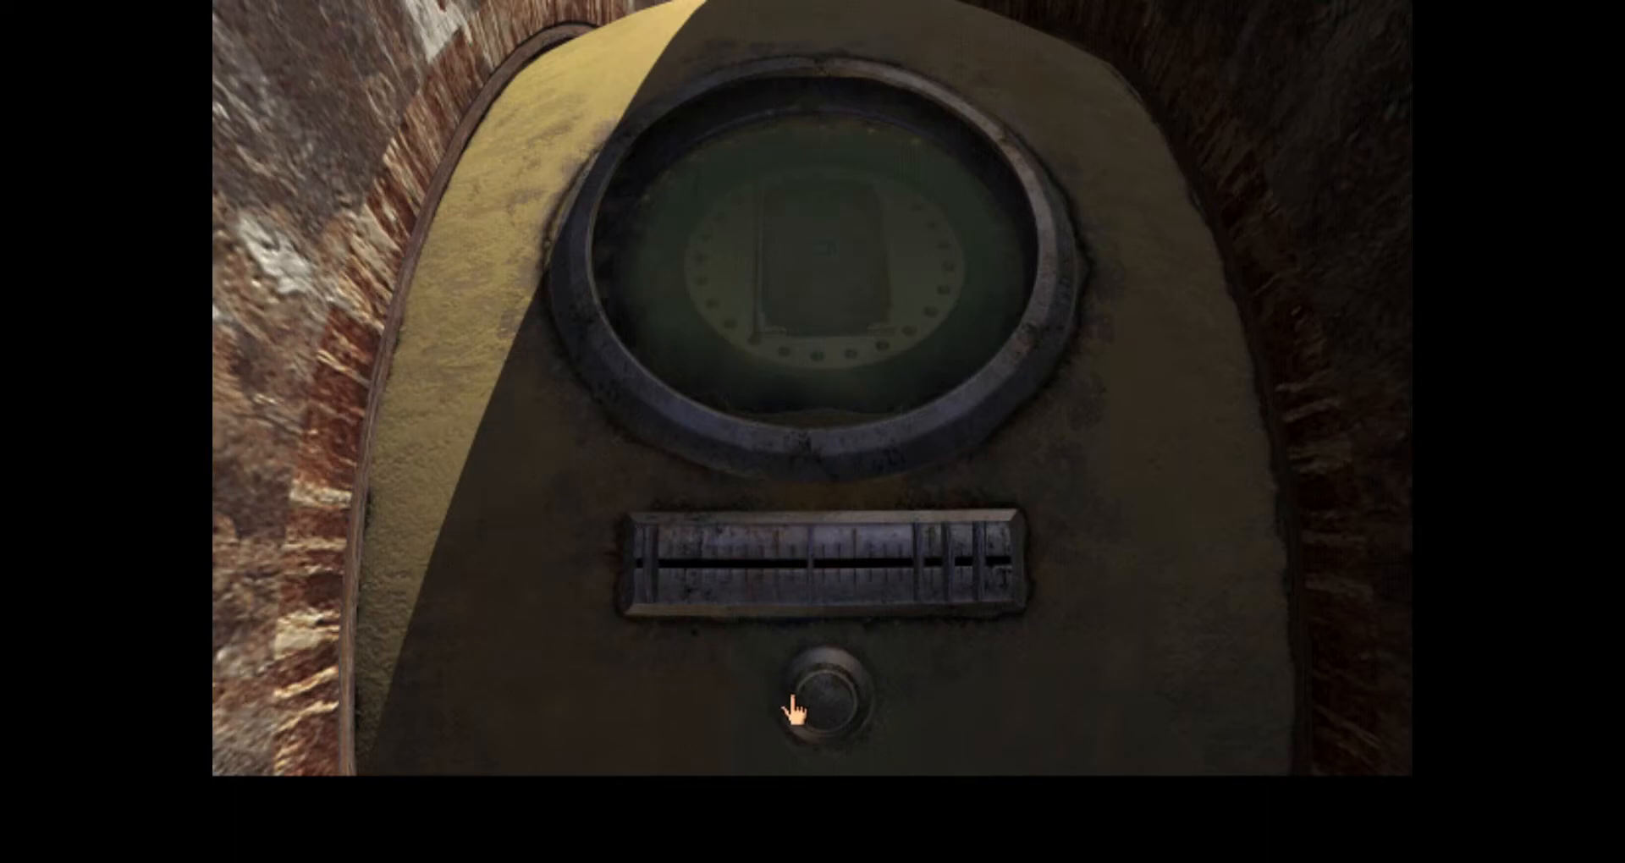
Submit the current slider combination with the button below the dome's sliders
left_click(819, 704)
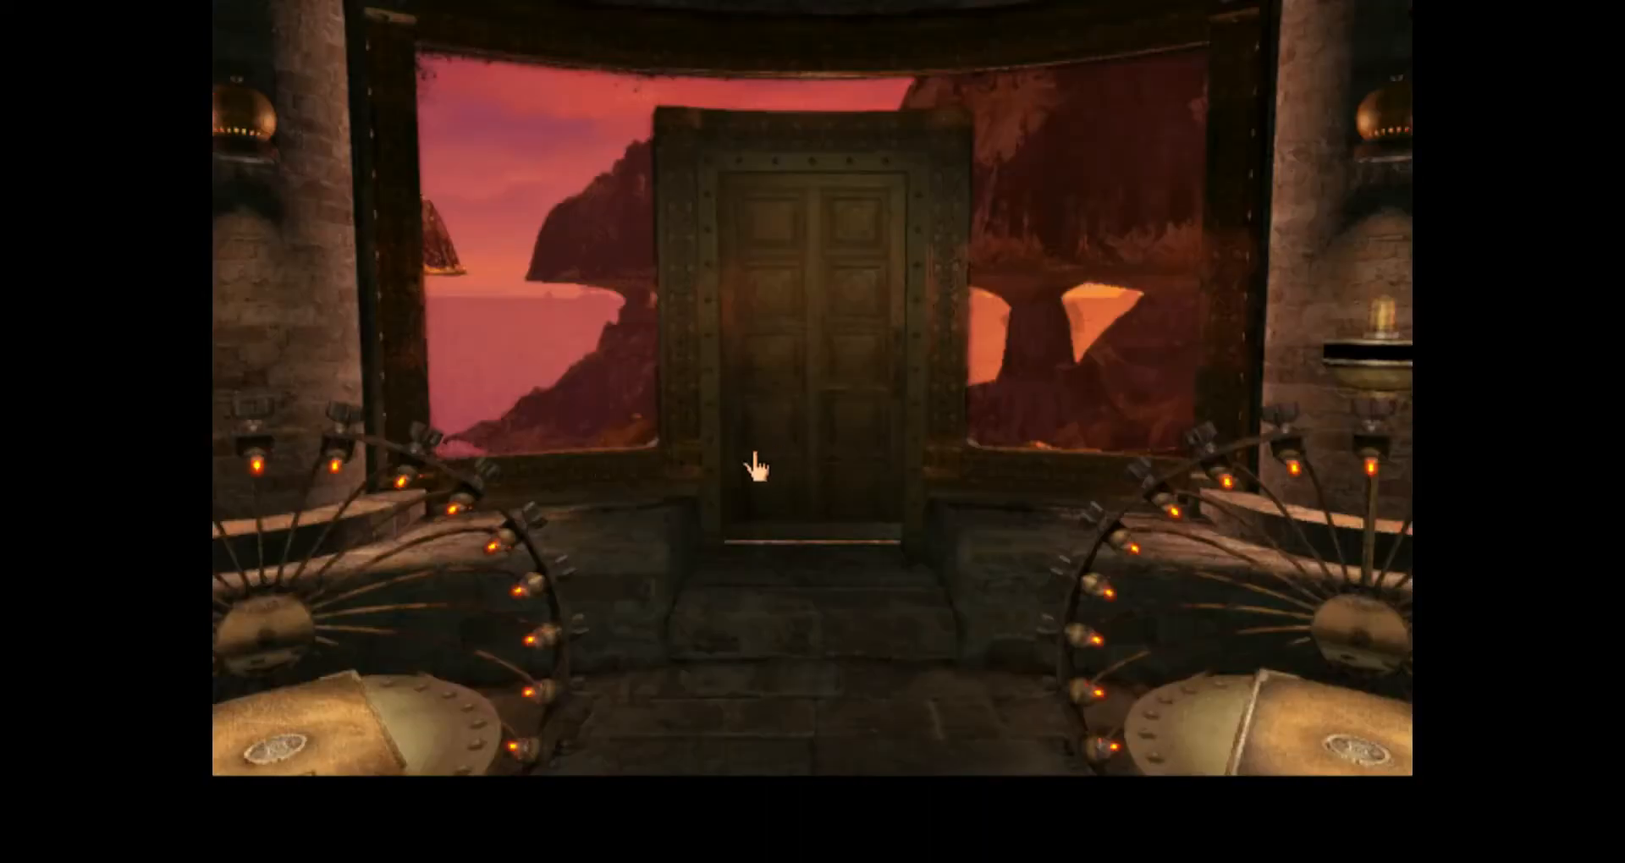
Walk toward the riveted door on the way to the next dome panel
left_click(761, 465)
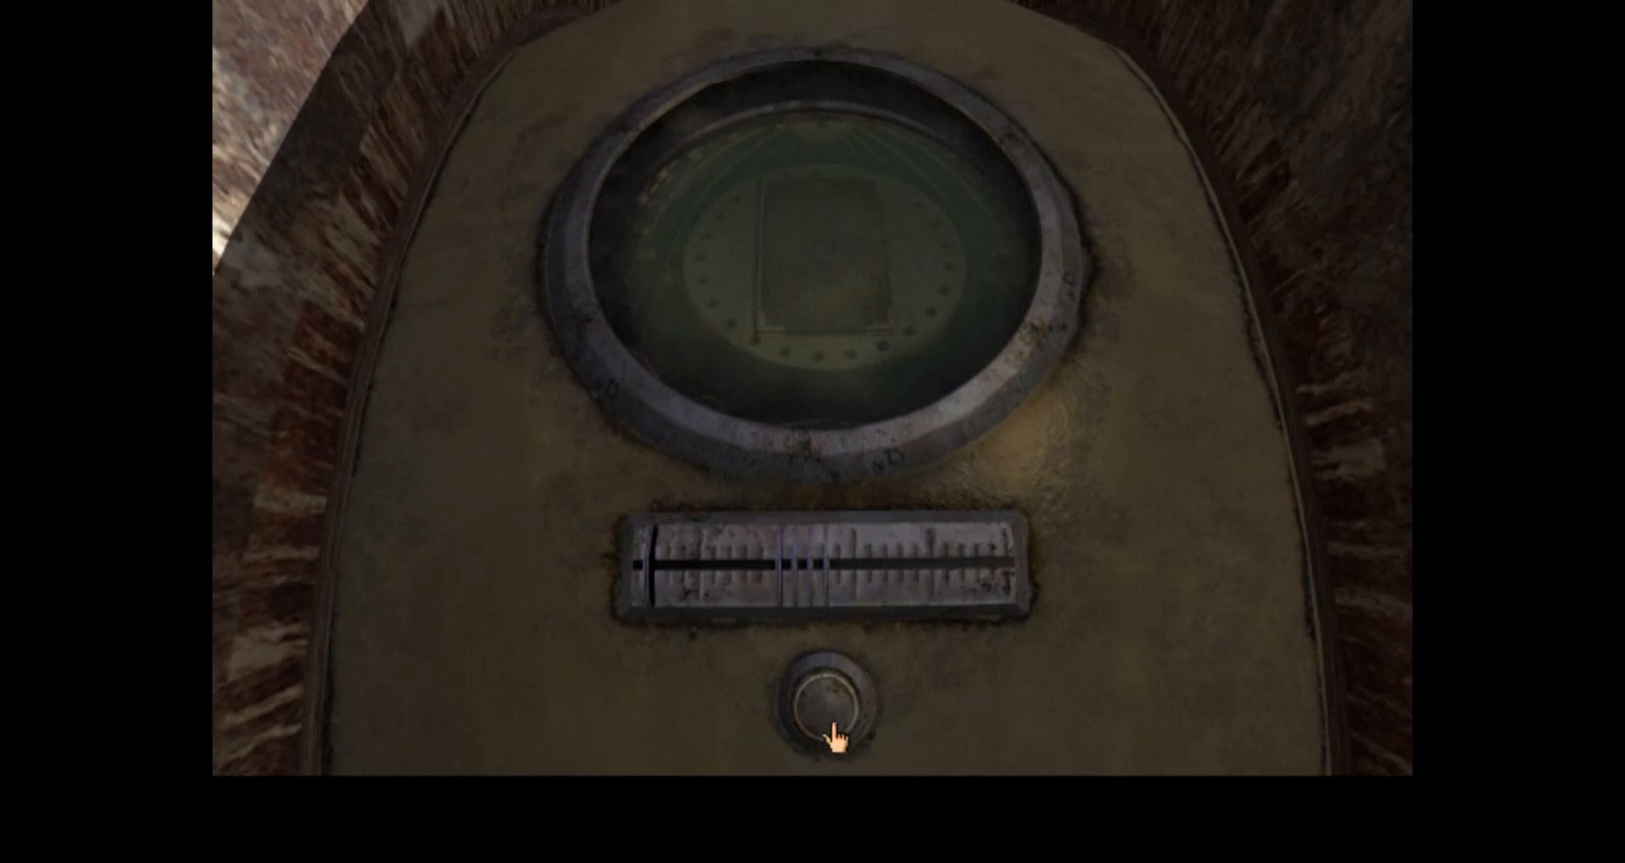
Submit the dome slider code and walk the cliff path toward the bridge to the rocky island
left_click(827, 700)
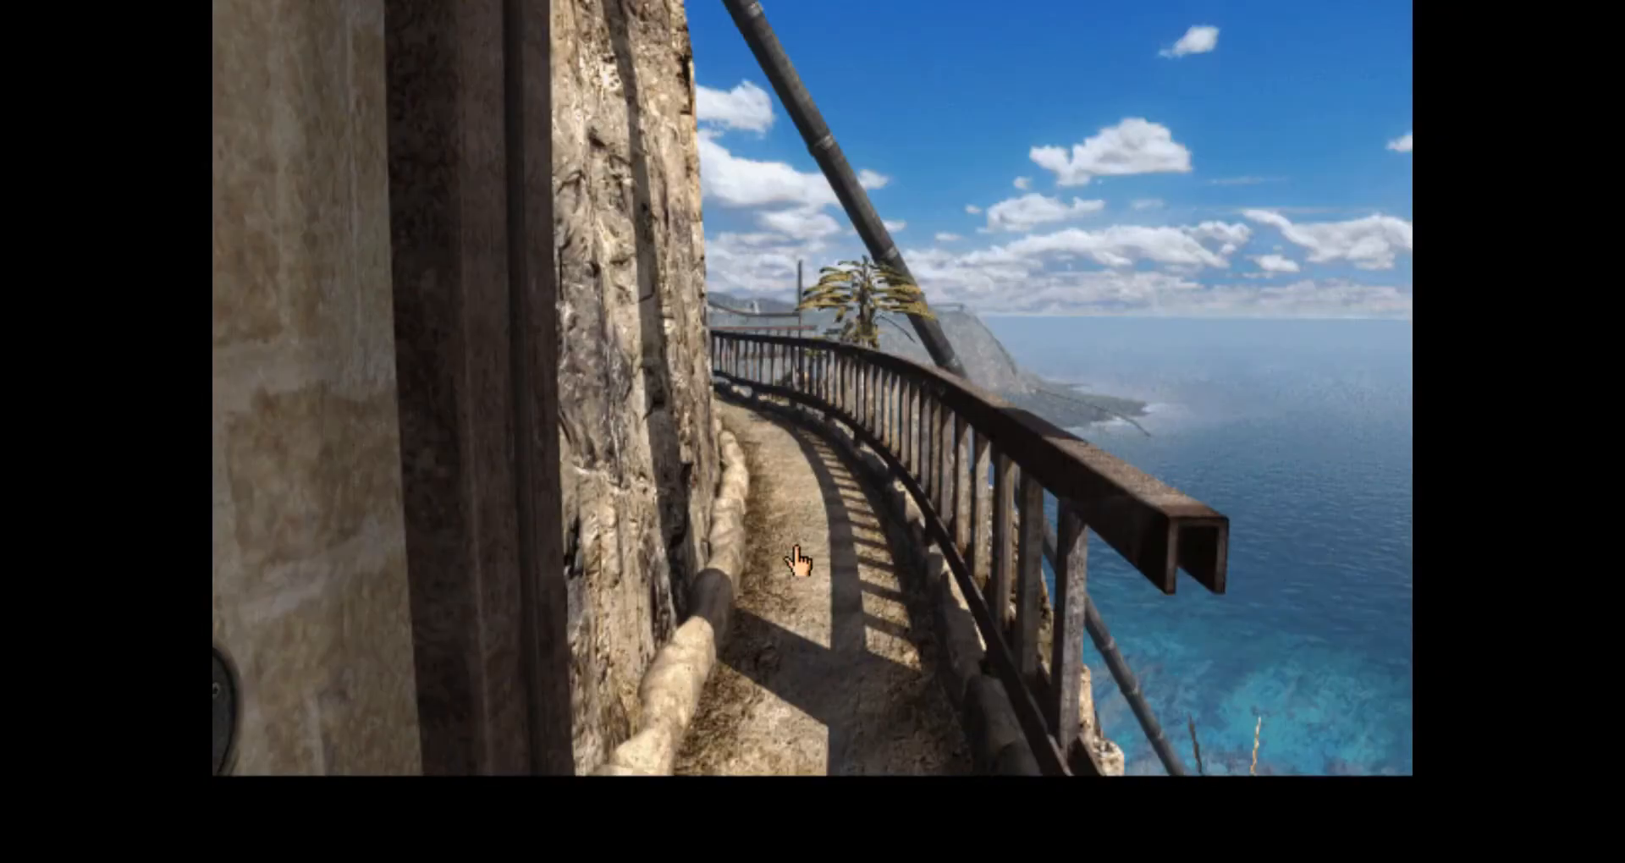
left_click(798, 560)
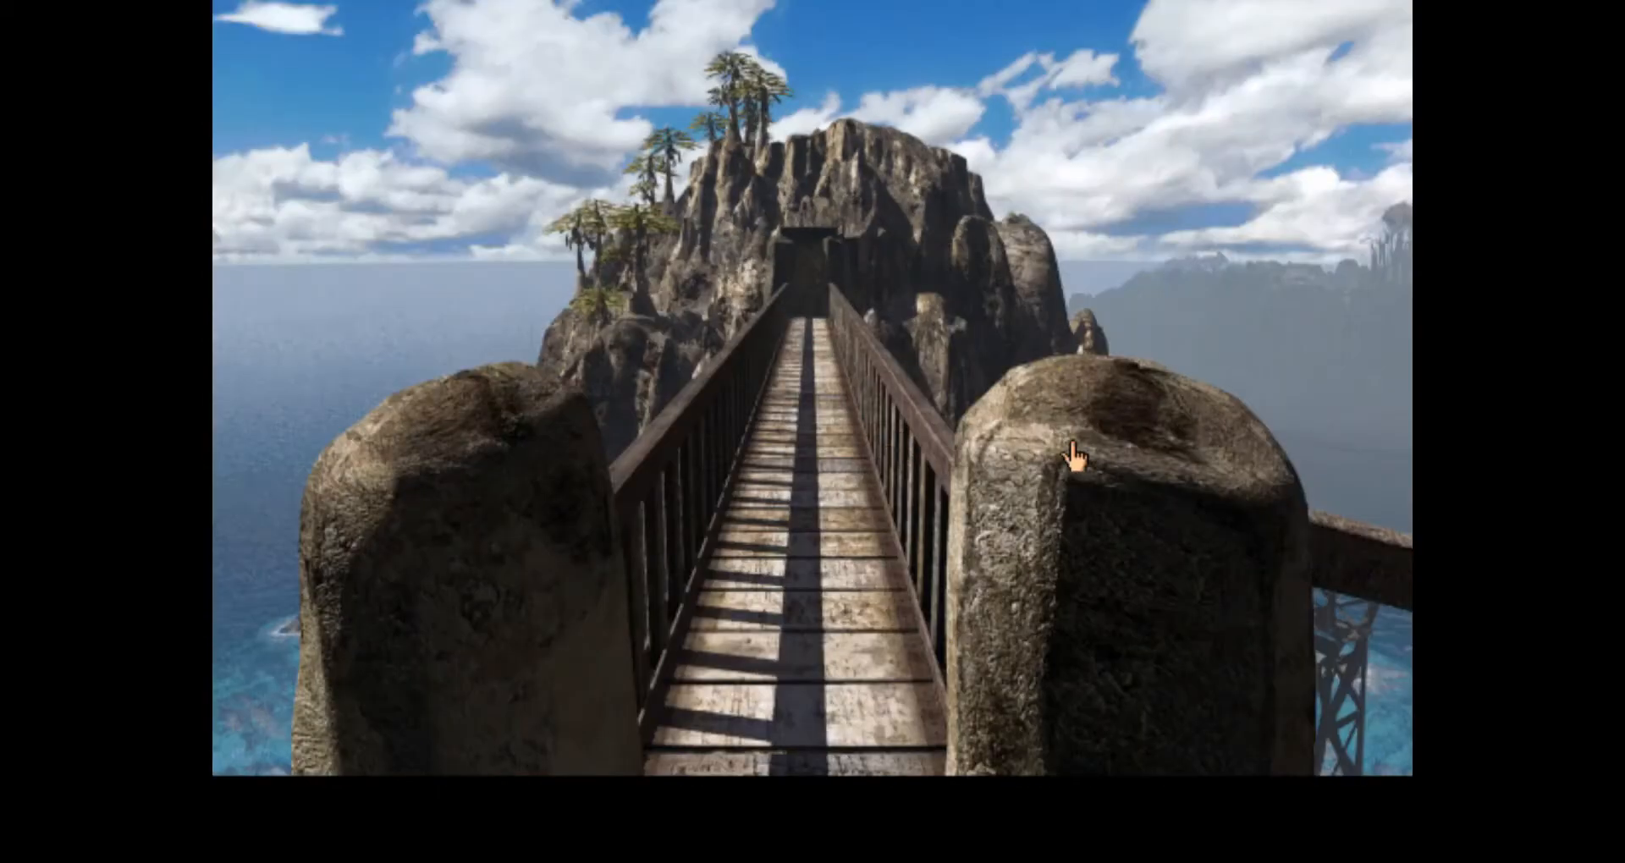